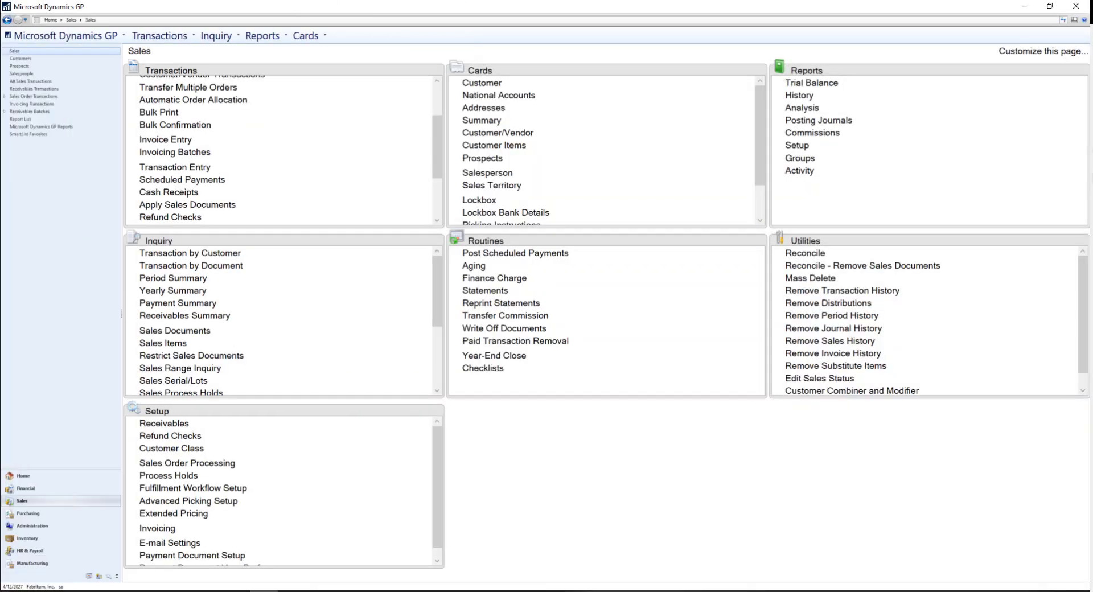
pyautogui.moveTo(175, 166)
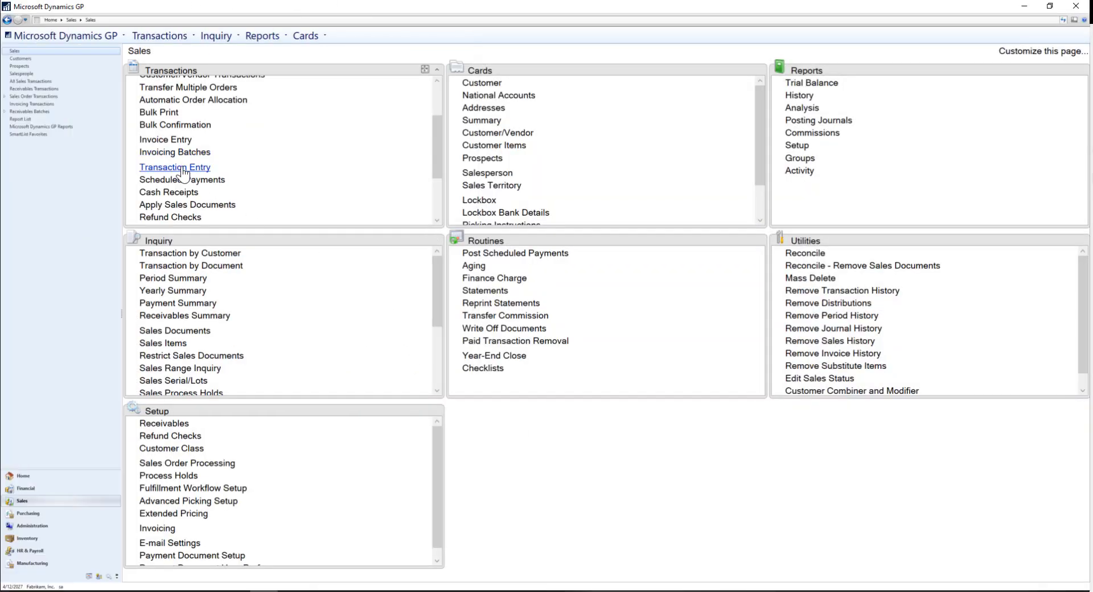
# Step: Enter and post a $90.00 sales invoice for BLUEYOND0001 in Receivables Transaction Entry
pyautogui.click(174, 166)
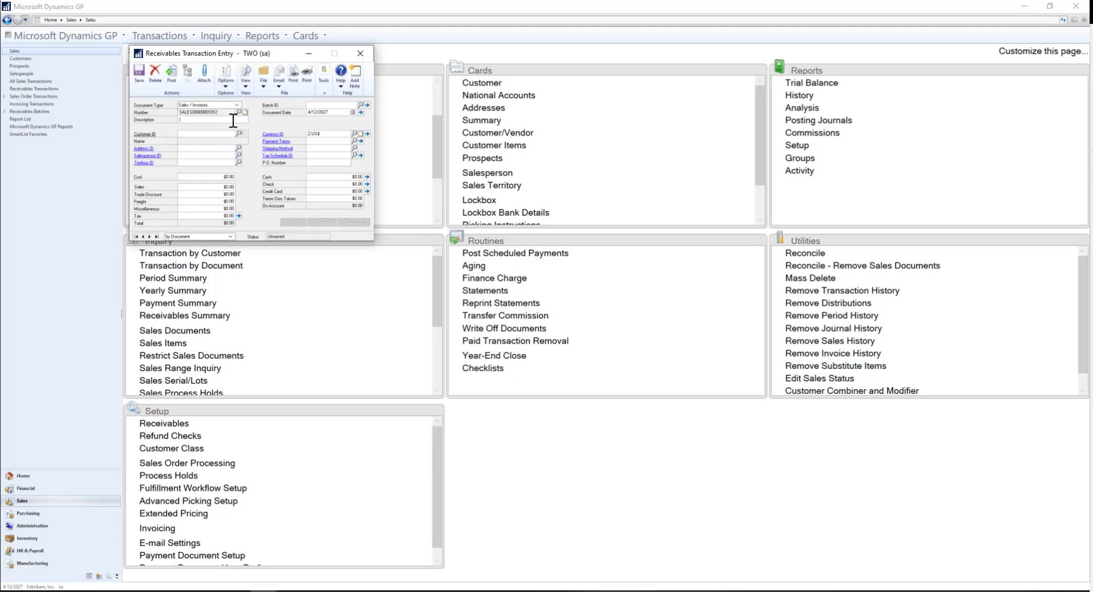
pyautogui.click(244, 135)
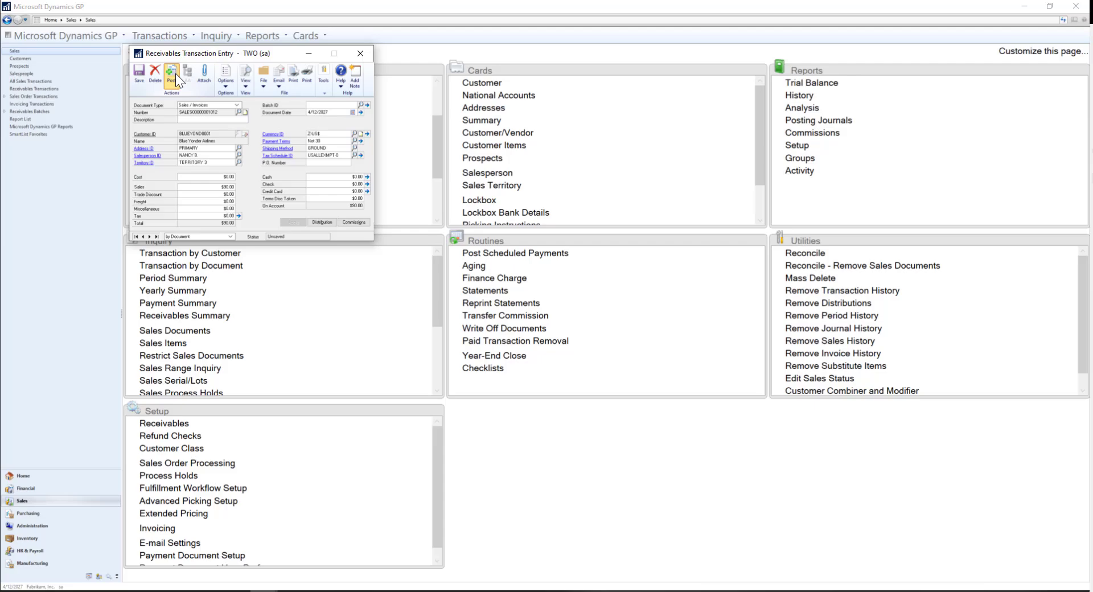
pyautogui.click(171, 73)
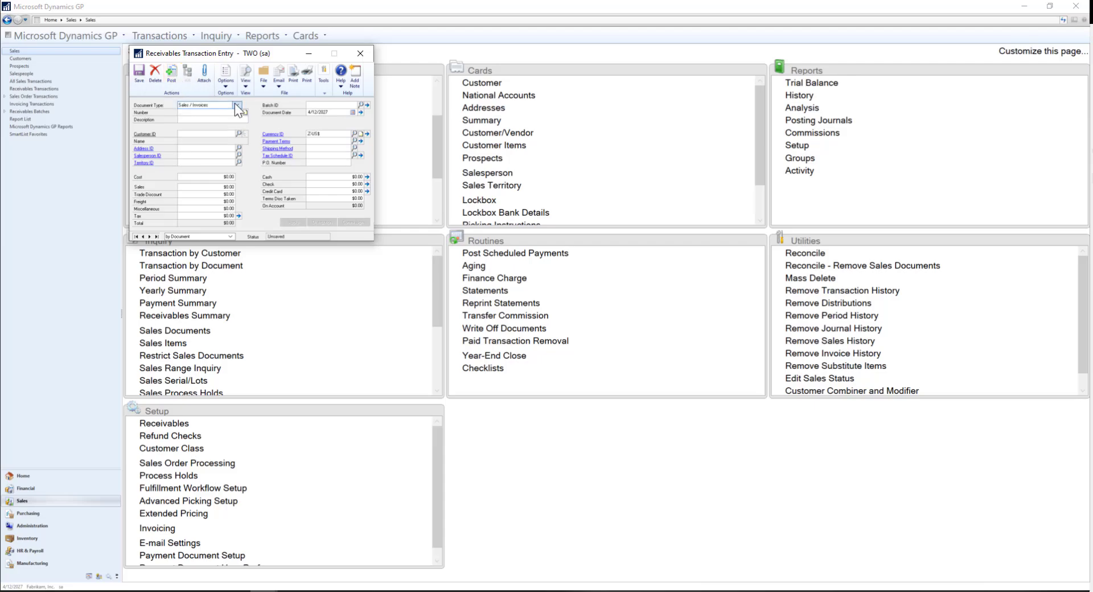
# Step: Enter a $90.00 credit memo for customer BLUEYOND0001 and start applying it
pyautogui.click(236, 105)
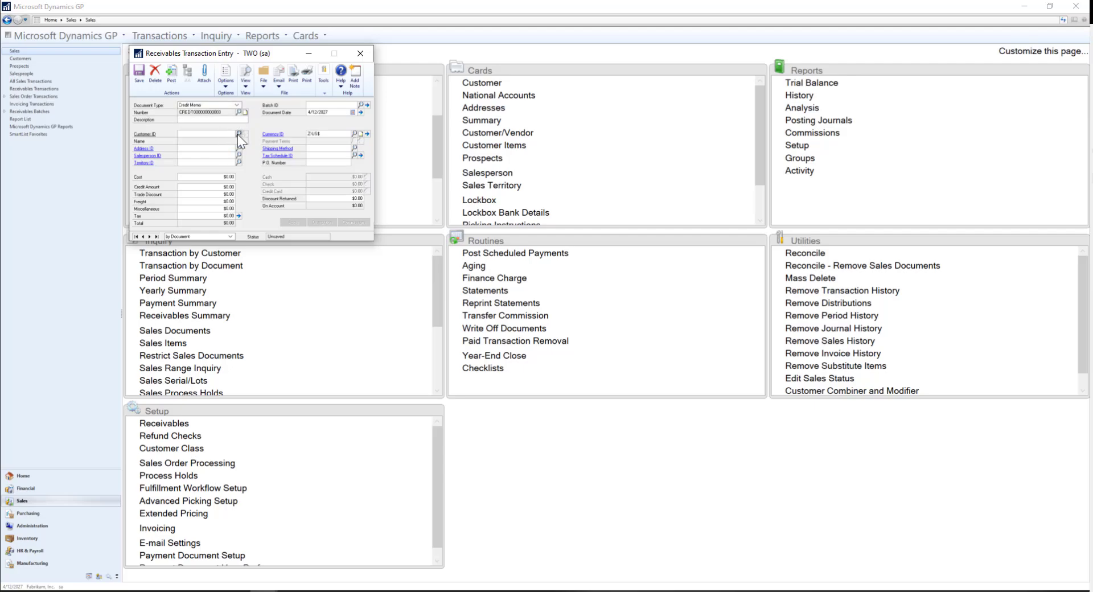
pyautogui.click(240, 133)
pyautogui.write('9')
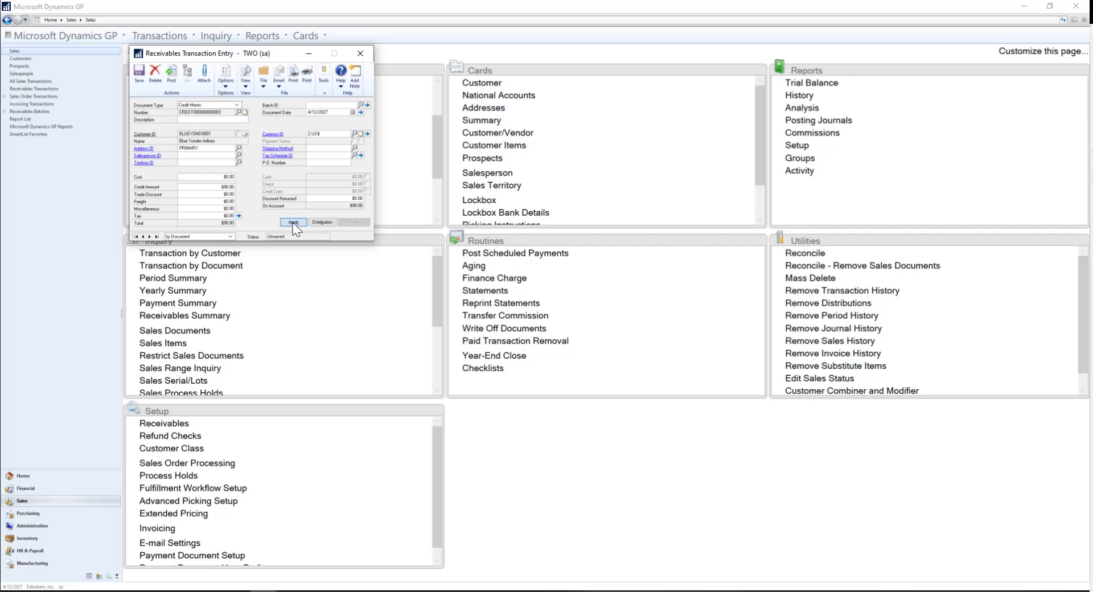
pyautogui.click(292, 222)
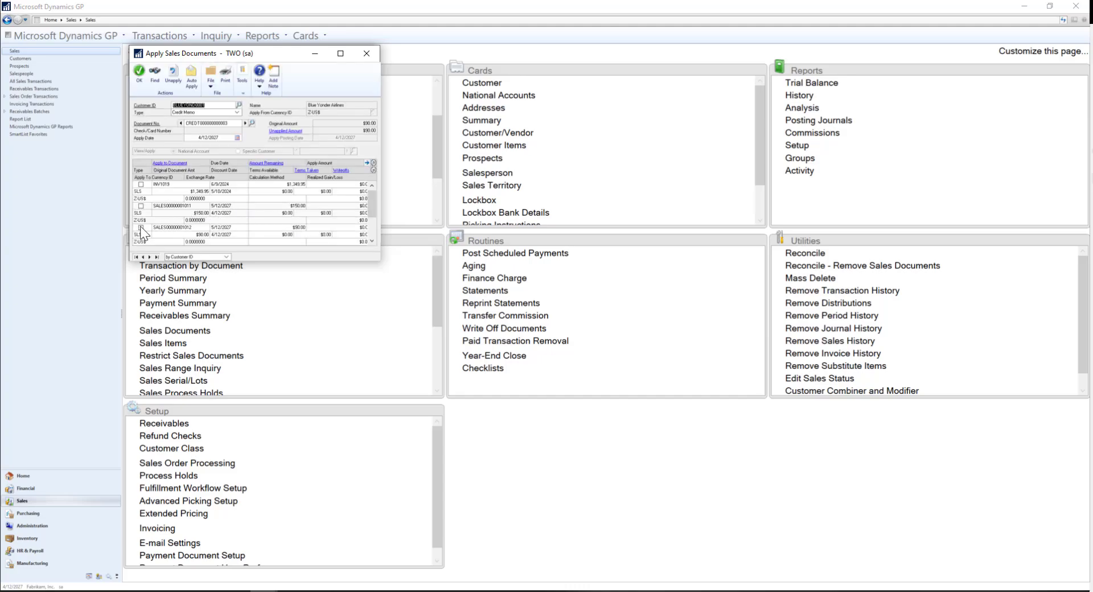
# Step: Apply the credit memo to Blue Yonder Airlines' $90.00 sales invoice
pyautogui.click(141, 228)
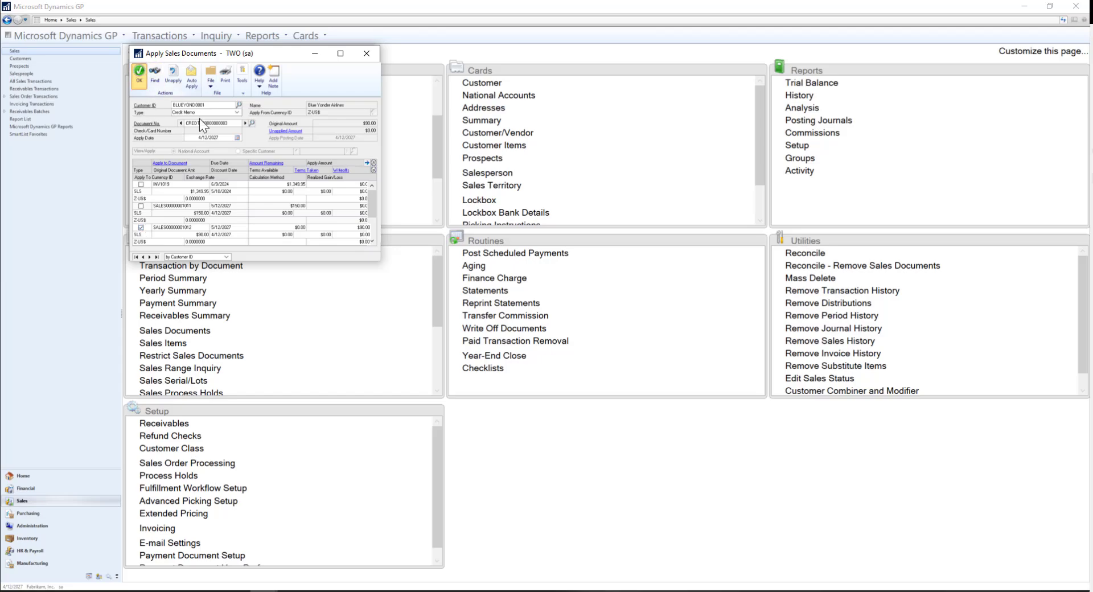
pyautogui.click(139, 73)
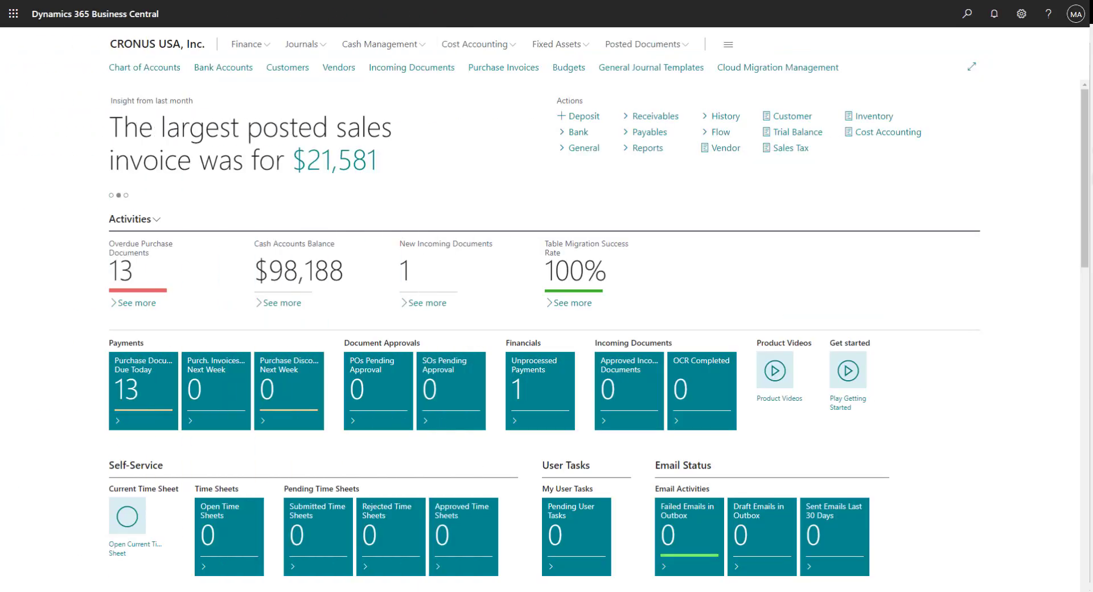
pyautogui.moveTo(334, 8)
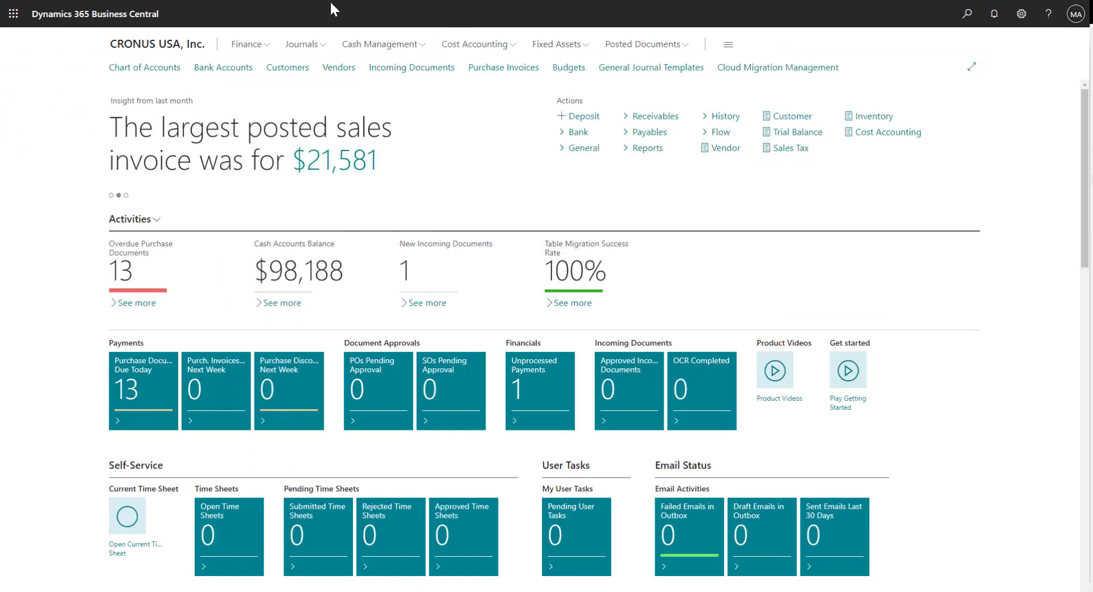
# Step: Go to Cash Management > Sales Journals and select the SERV-INV batch
pyautogui.click(380, 44)
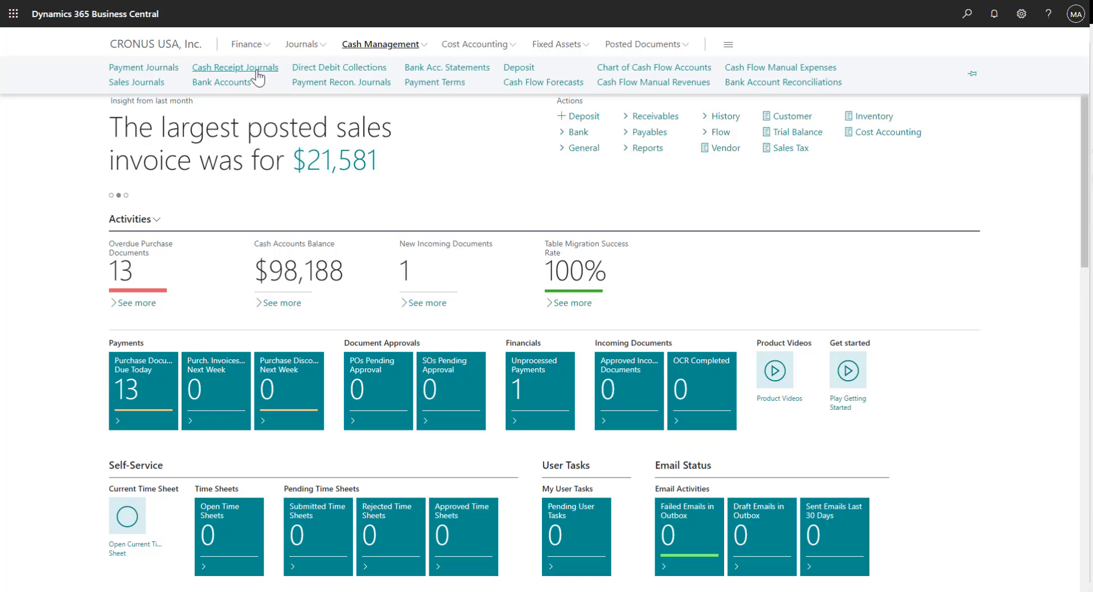
pyautogui.moveTo(137, 82)
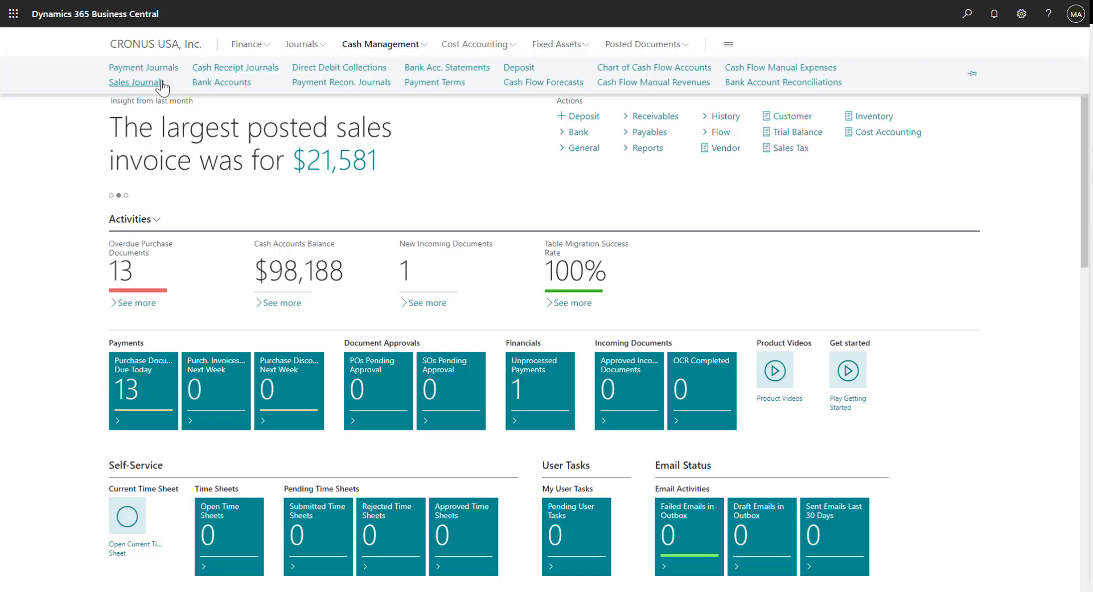
pyautogui.click(136, 82)
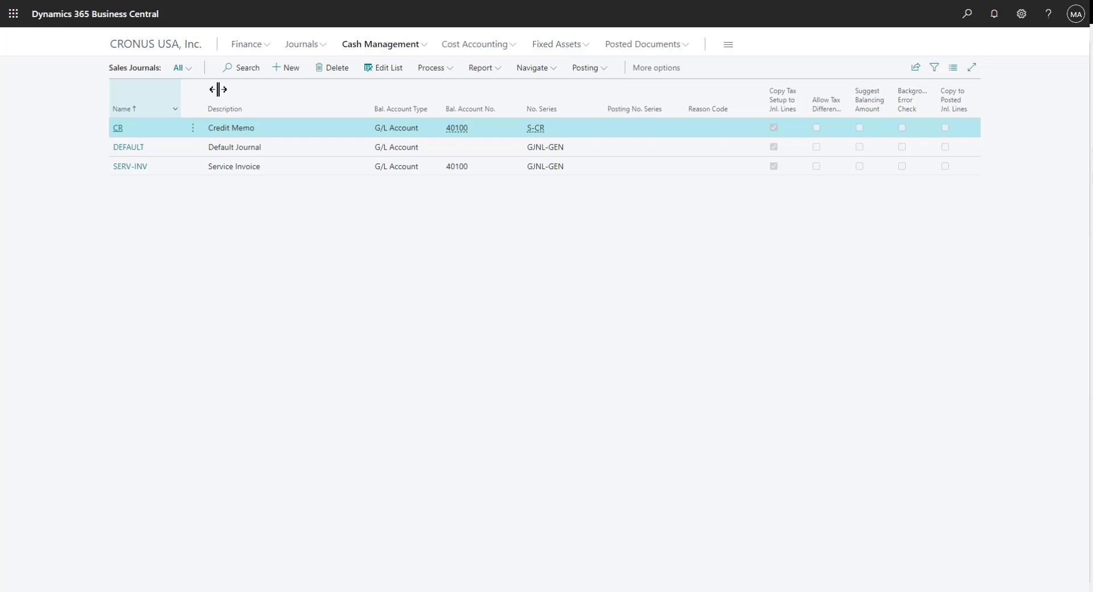
pyautogui.moveTo(967, 13)
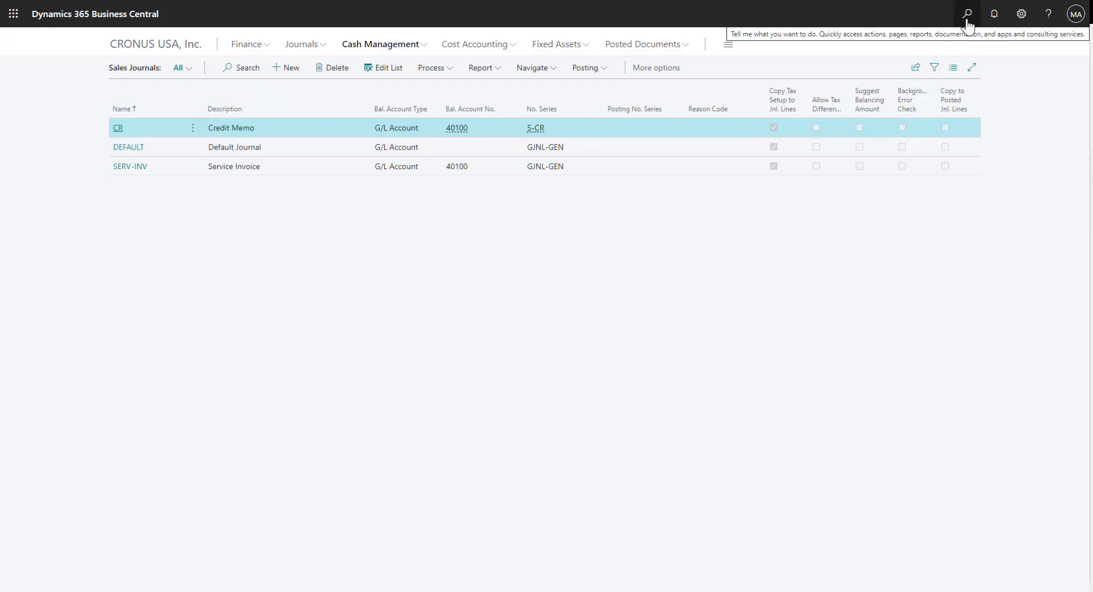
pyautogui.moveTo(864, 235)
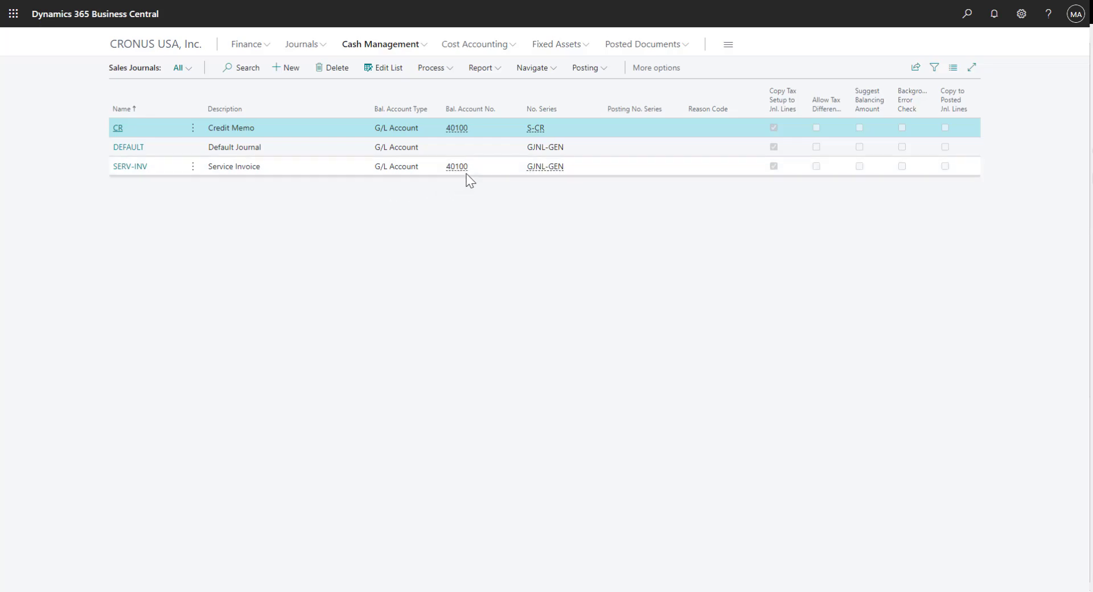
pyautogui.click(129, 166)
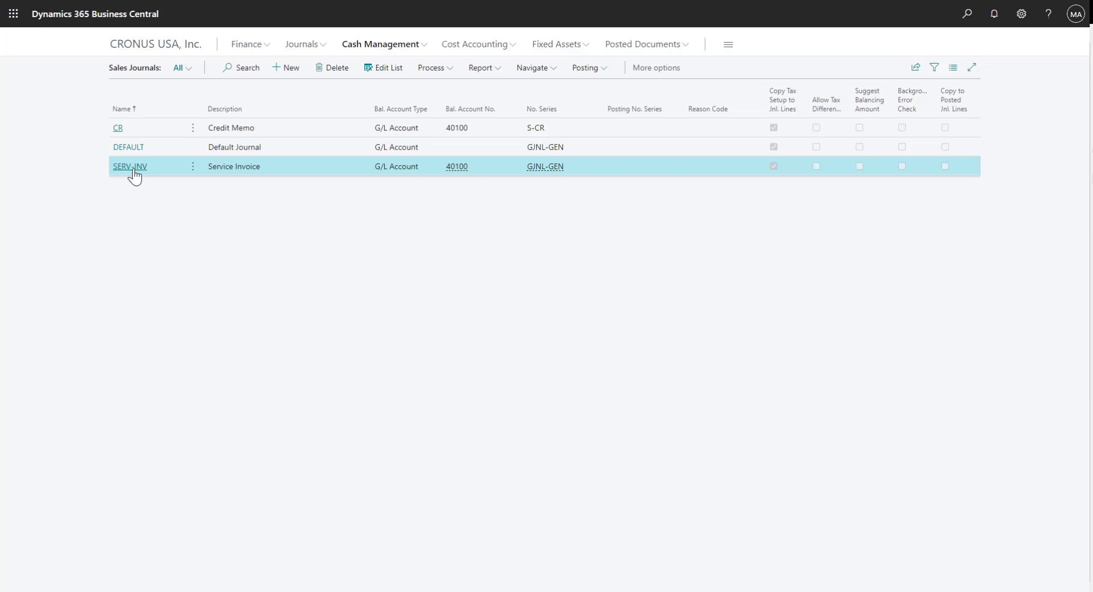
# Step: Add a SERV-INV journal line of type Invoice with a Customer account for School of Fine Art
pyautogui.click(130, 166)
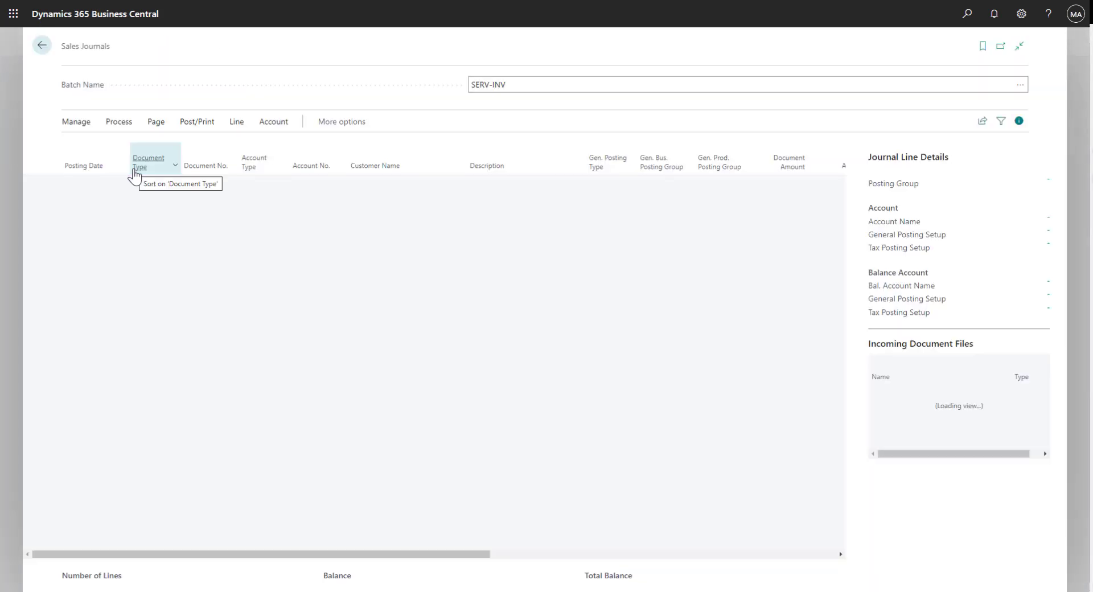
pyautogui.click(154, 182)
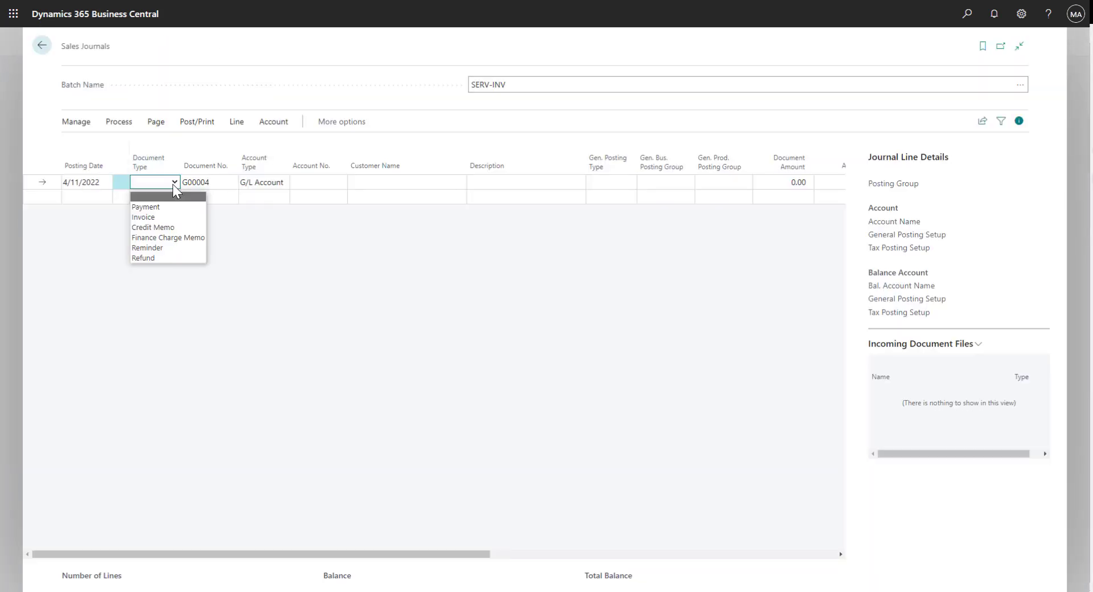
pyautogui.click(143, 216)
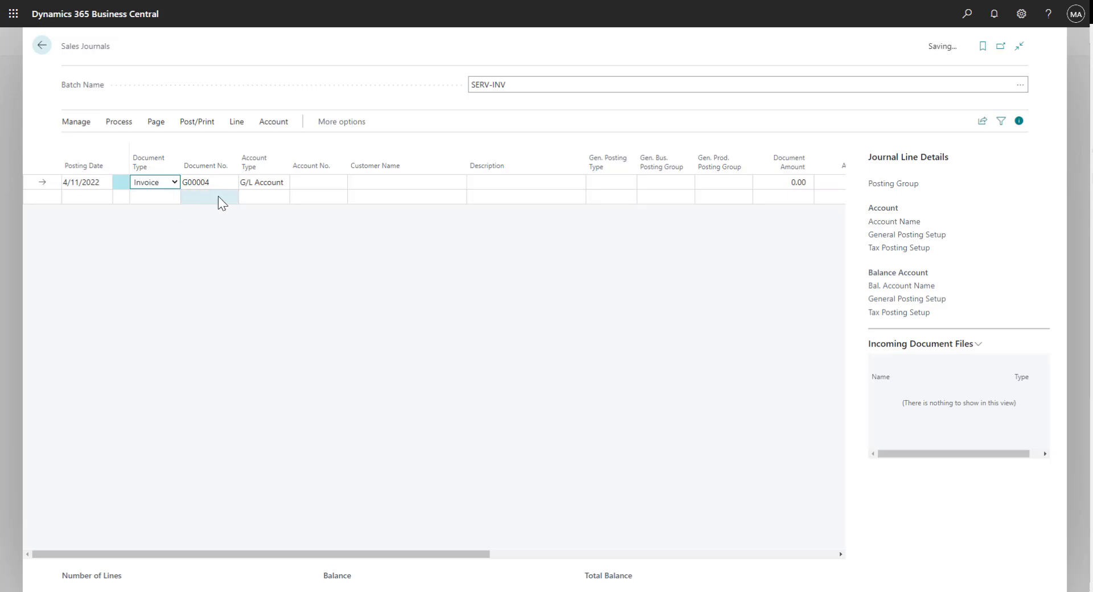
pyautogui.click(263, 182)
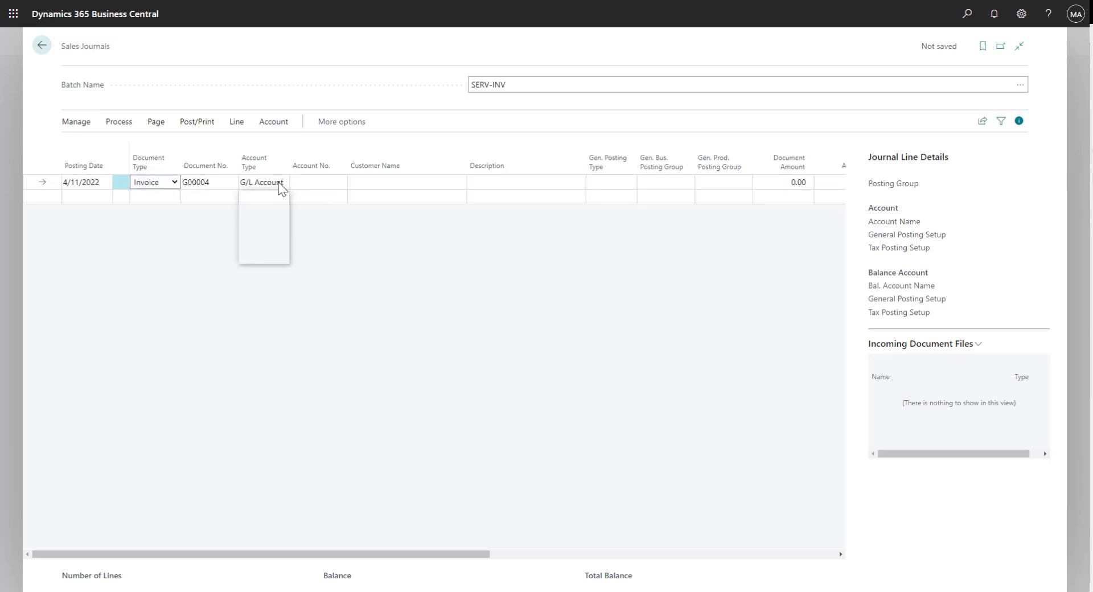
pyautogui.click(263, 182)
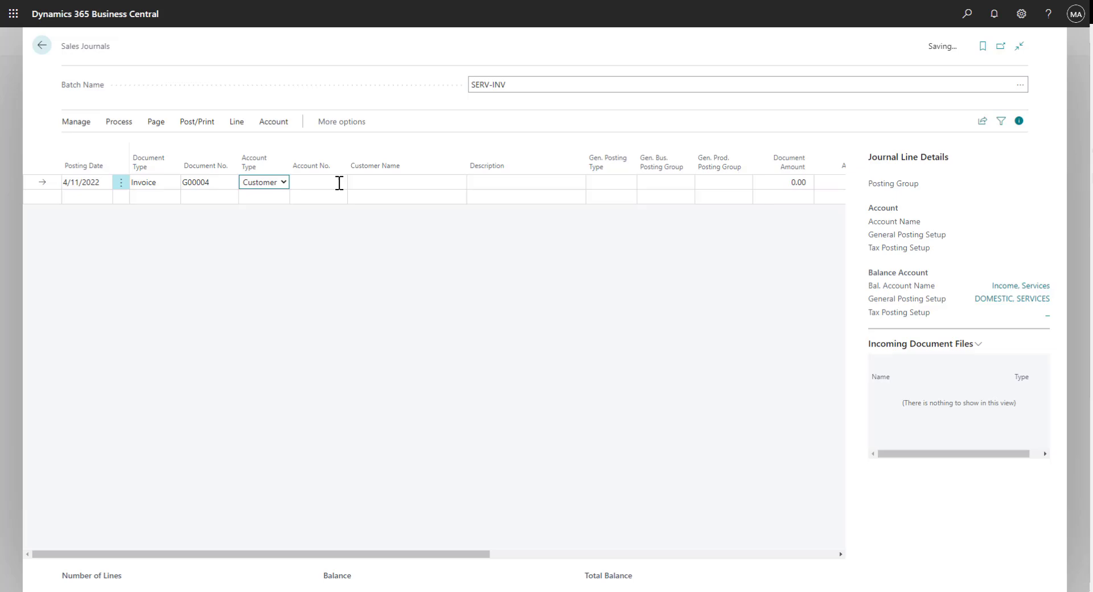
pyautogui.click(339, 182)
pyautogui.write('30000')
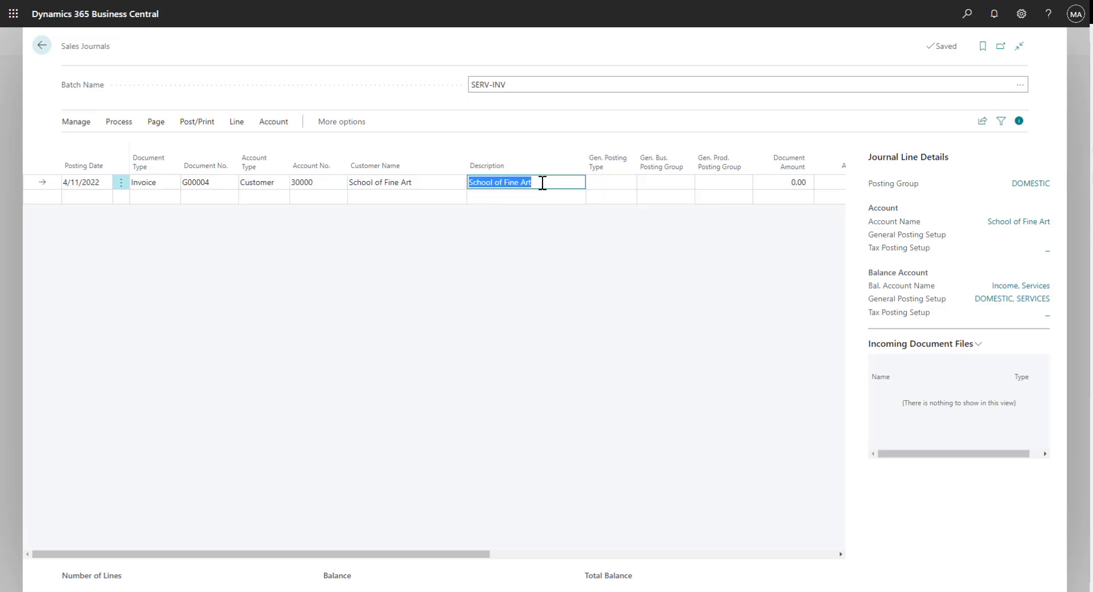
# Step: Describe the line as 'Computer Repair' with an amount of 90.00
pyautogui.write('Computer')
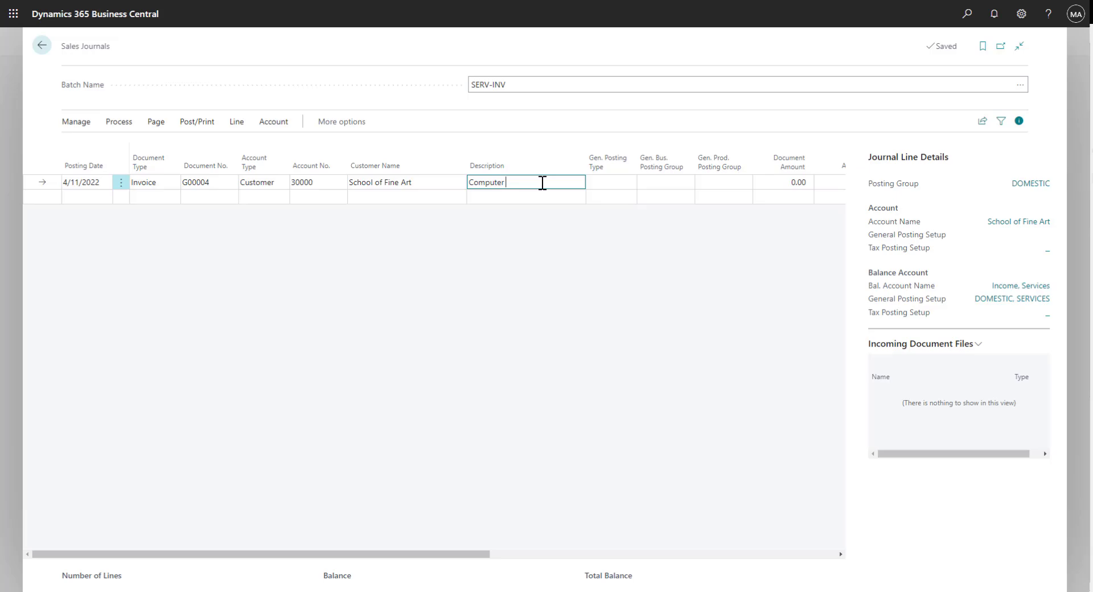
pyautogui.write('Repair')
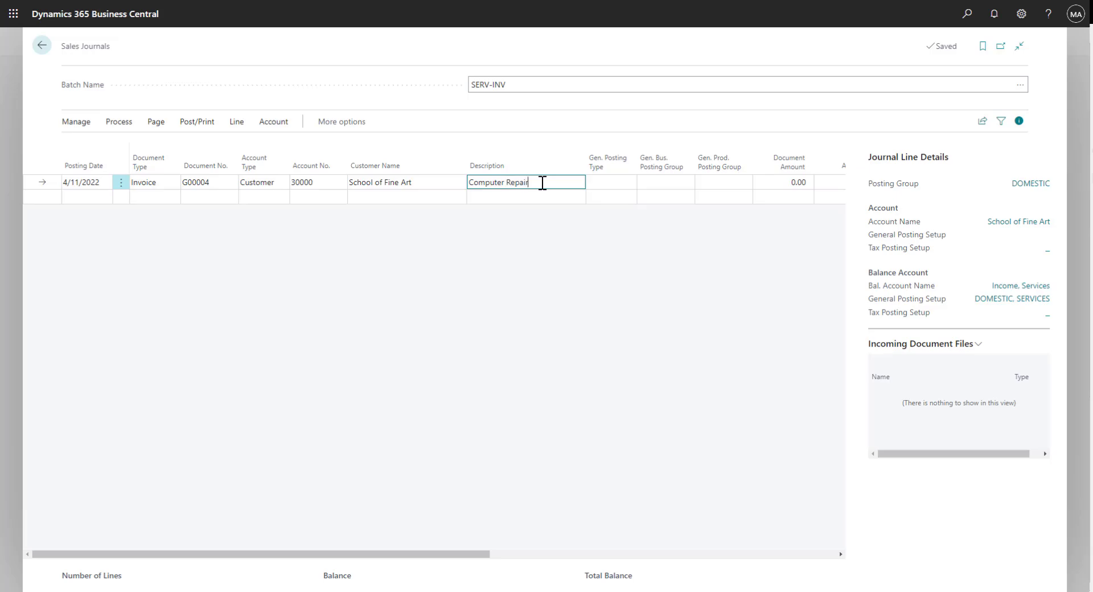
pyautogui.click(783, 182)
pyautogui.write('90')
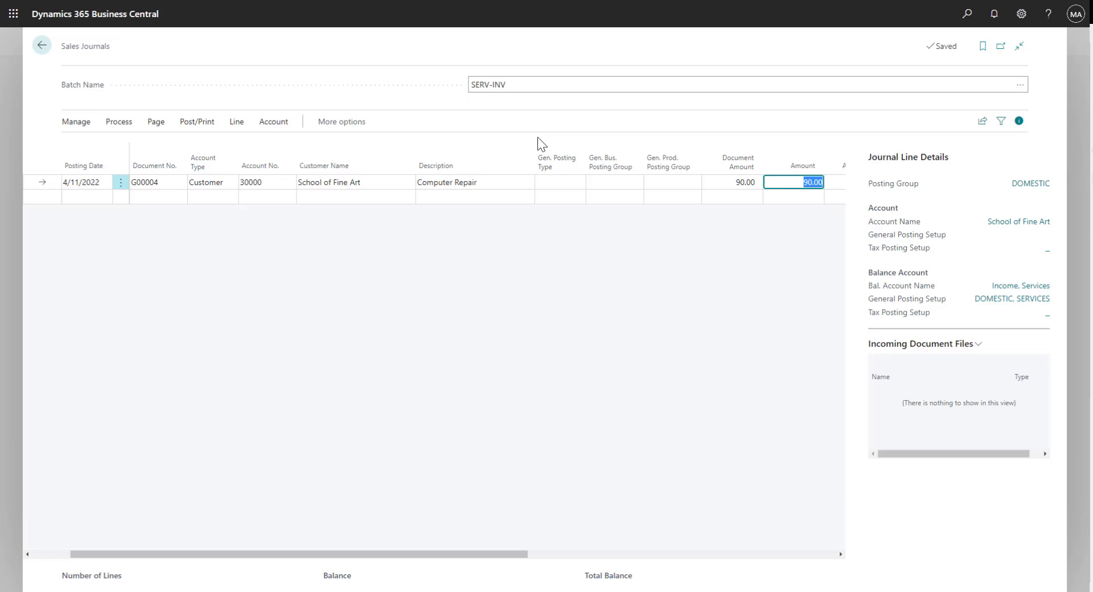
pyautogui.click(197, 122)
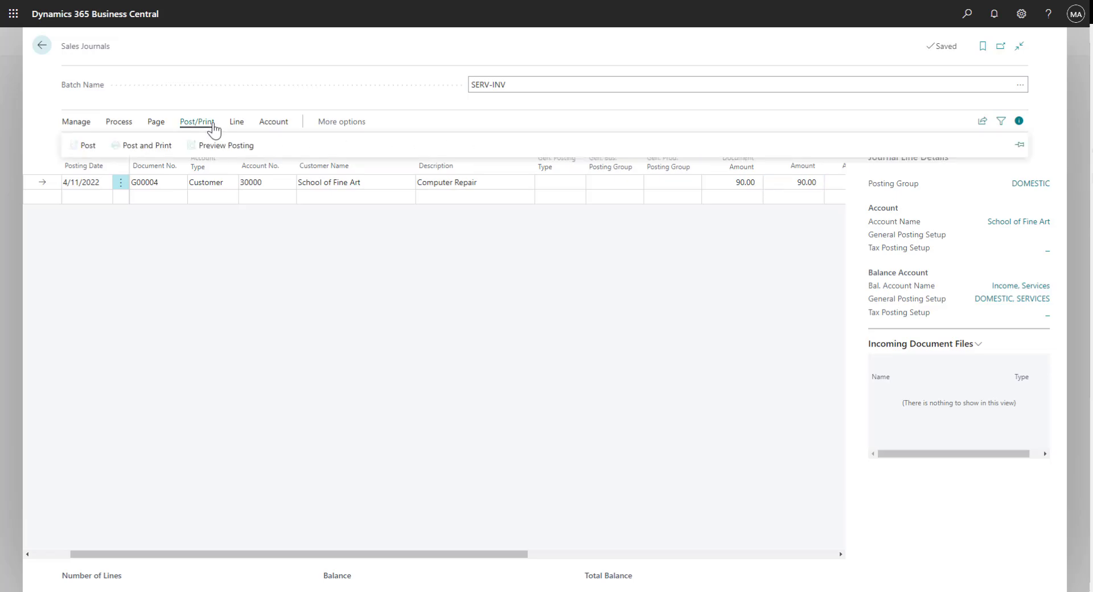
# Step: Preview posting of the invoice line and review the G/L entries it will create
pyautogui.click(225, 144)
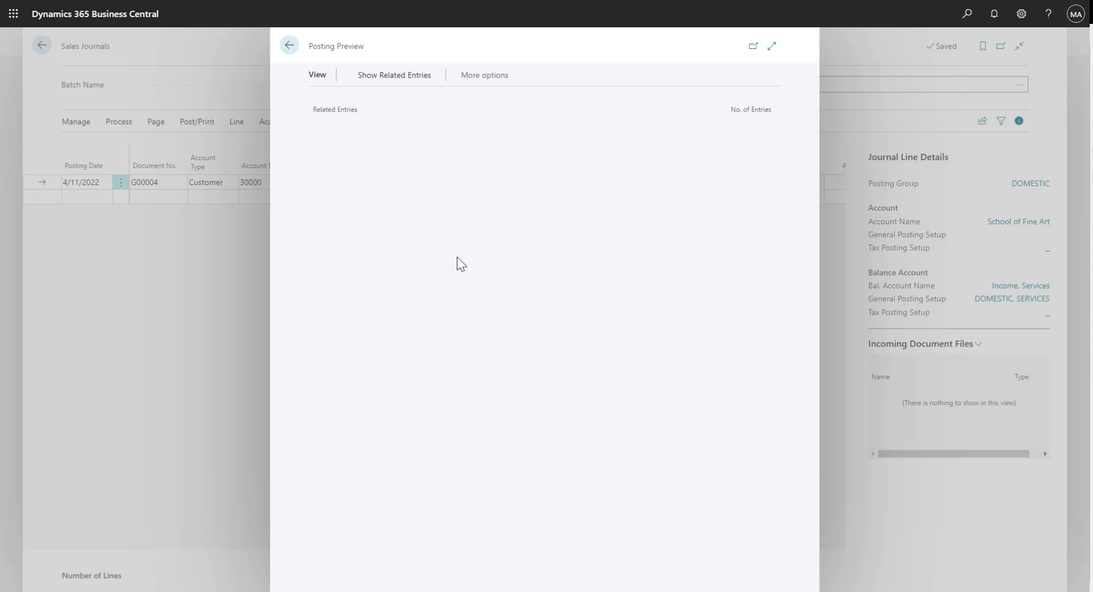
pyautogui.click(393, 75)
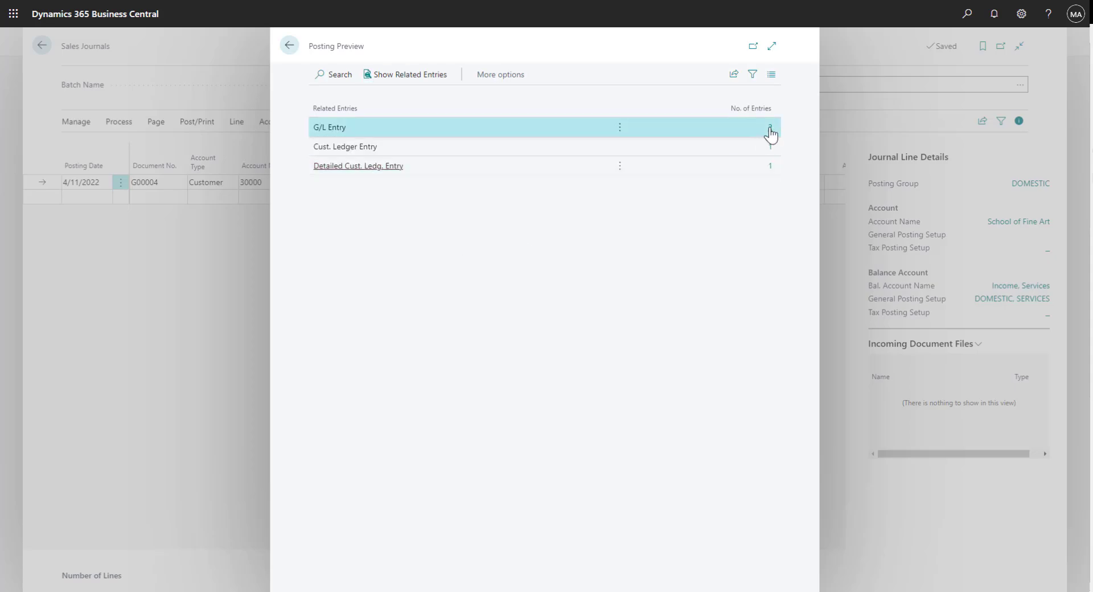
pyautogui.click(769, 127)
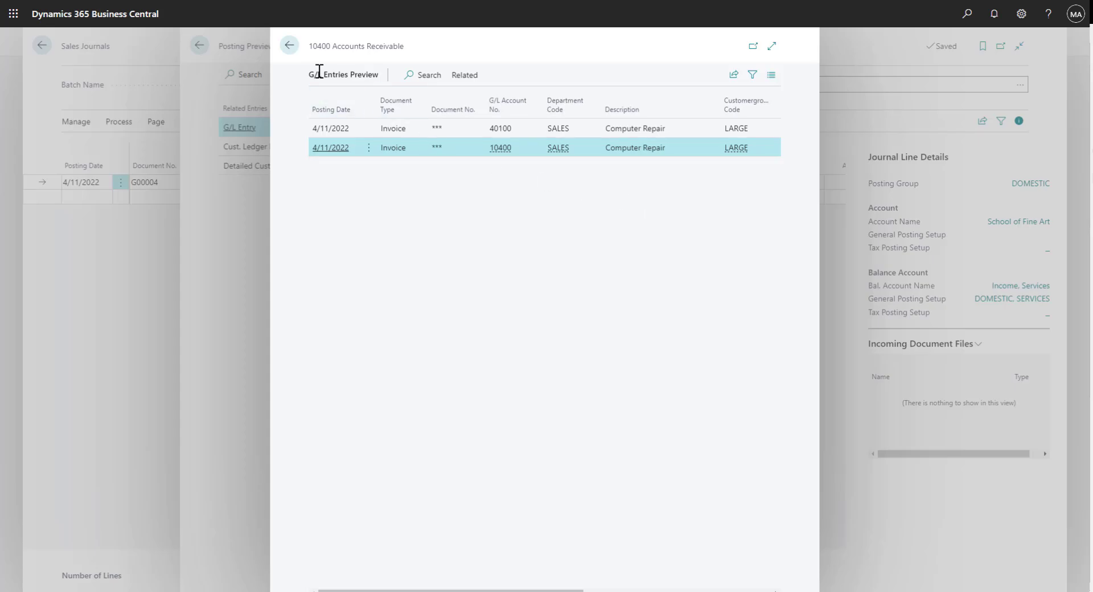
pyautogui.click(288, 45)
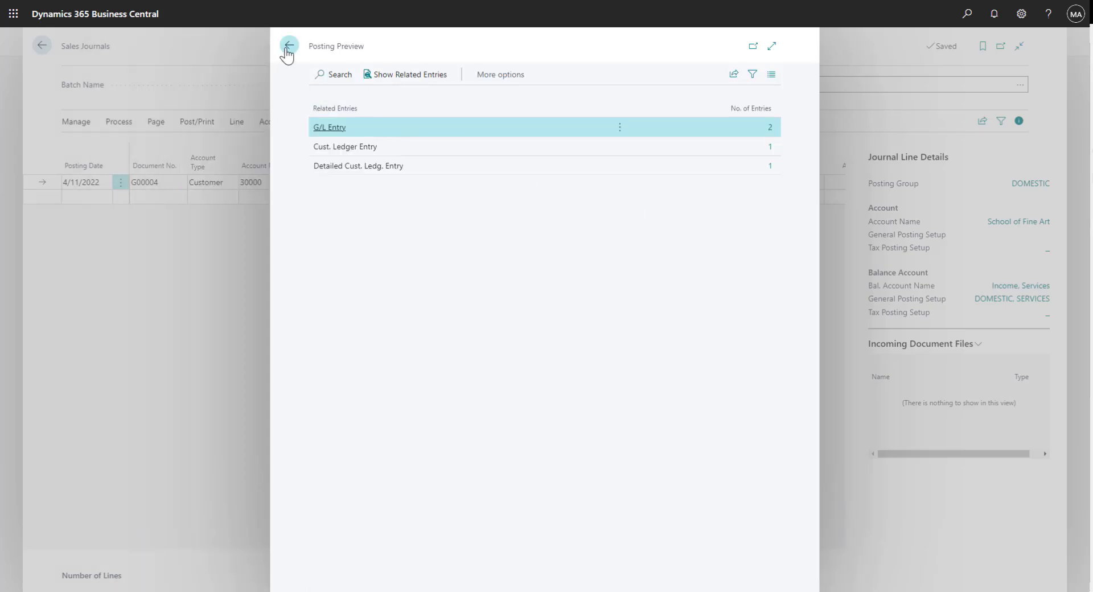
pyautogui.click(288, 46)
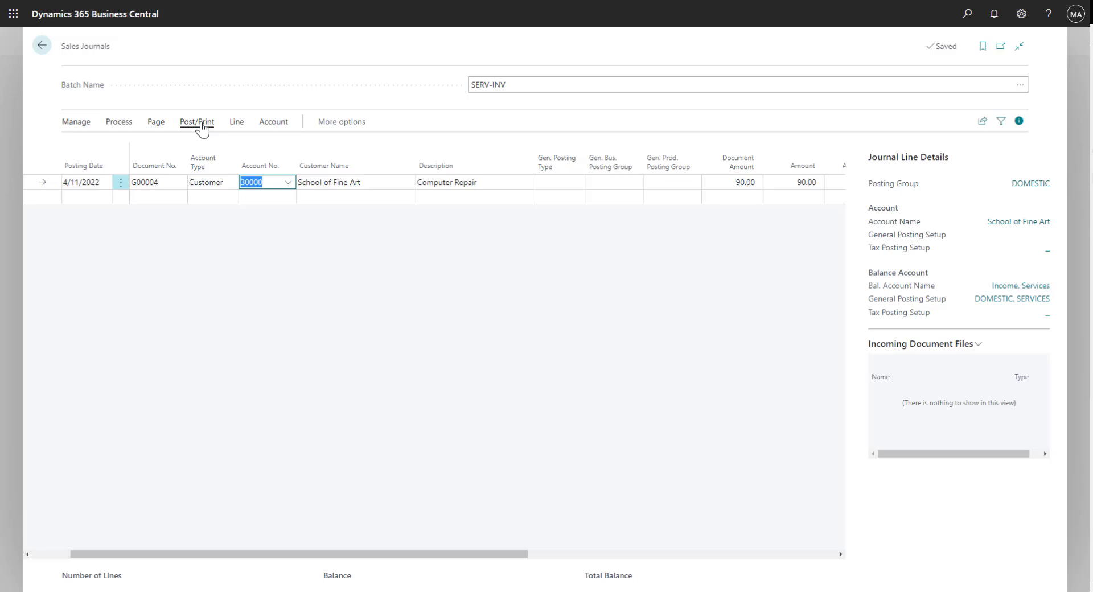
# Step: Post the $90.00 Computer Repair invoice from the SERV-INV journal and leave the batch
pyautogui.click(196, 122)
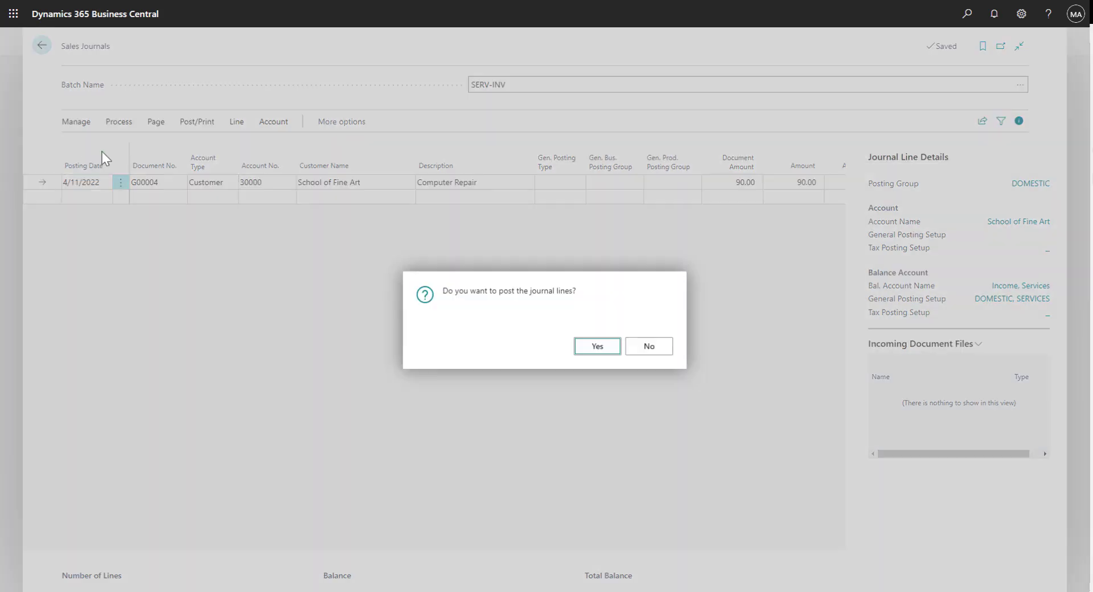
pyautogui.click(596, 346)
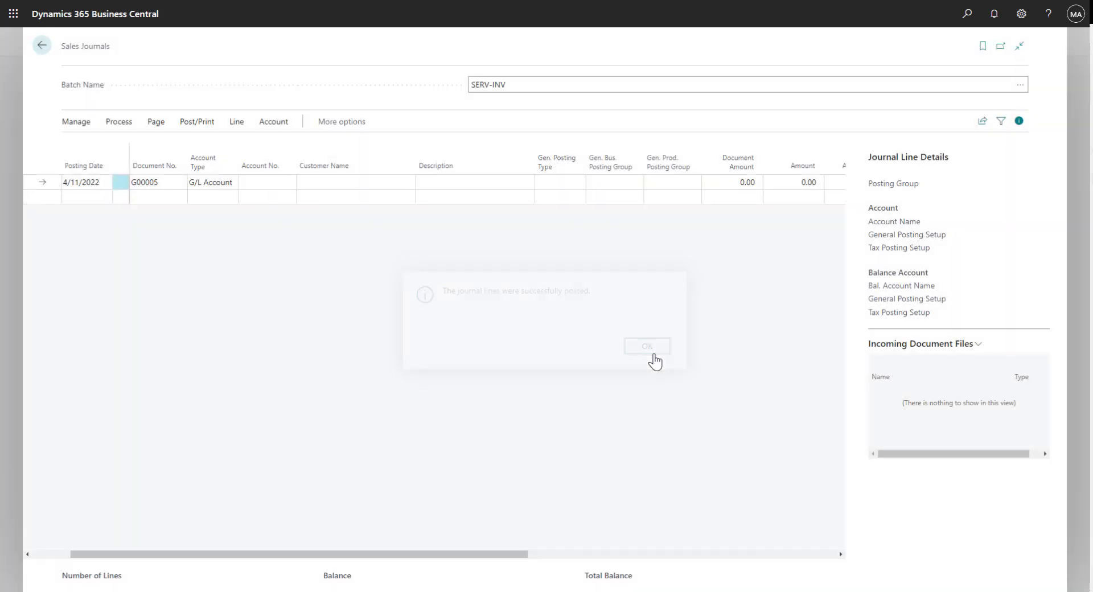
pyautogui.click(647, 346)
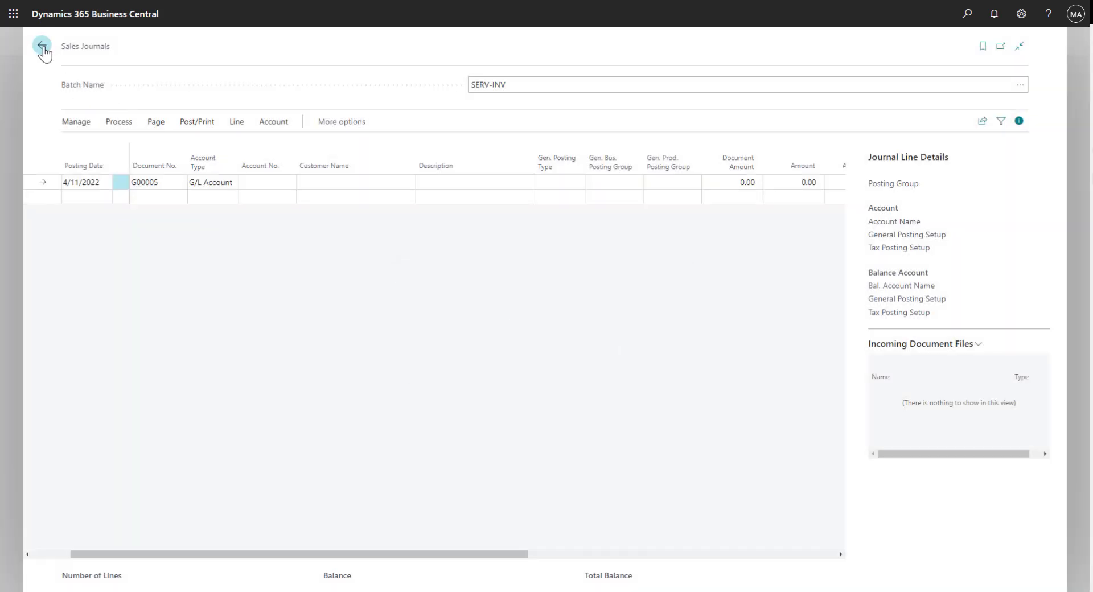
pyautogui.click(43, 46)
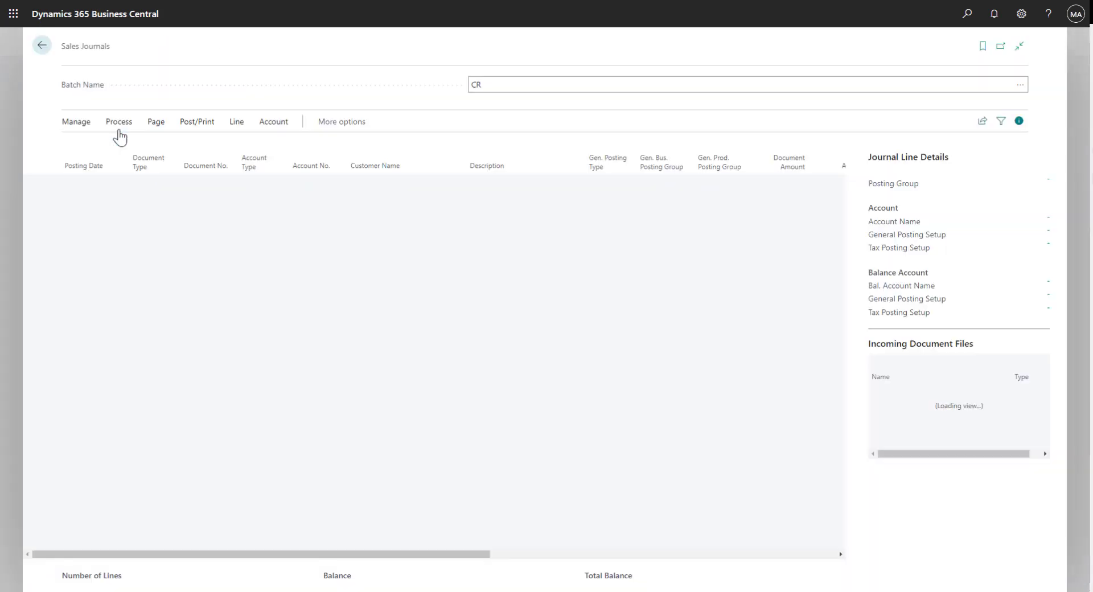
# Step: Enter a Credit Memo line for Customer 30000, School of Fine Art, with amount -90.00
pyautogui.click(174, 185)
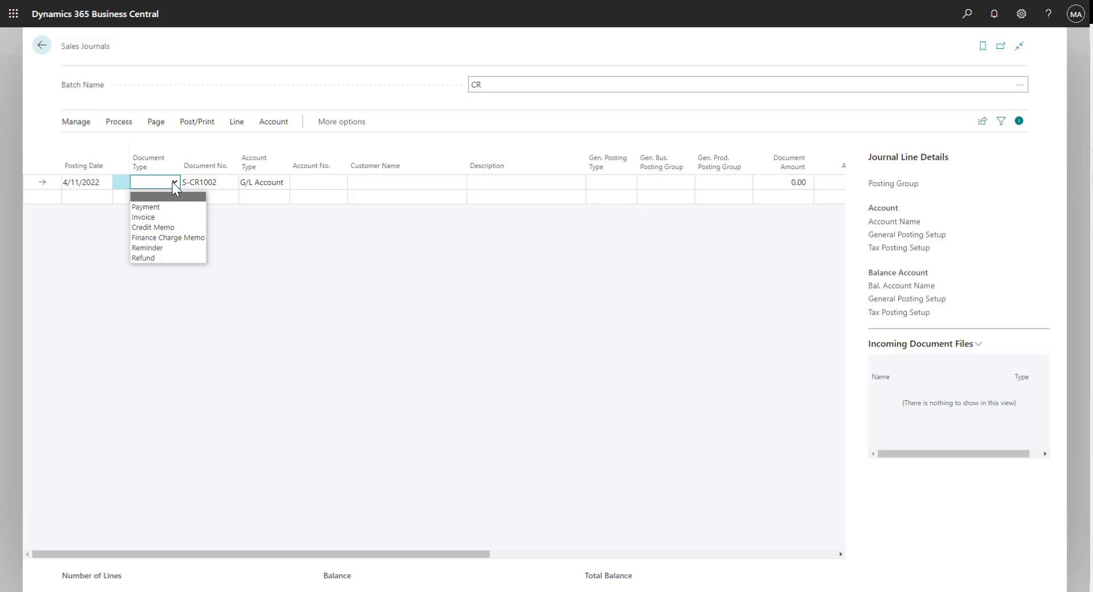
pyautogui.click(153, 227)
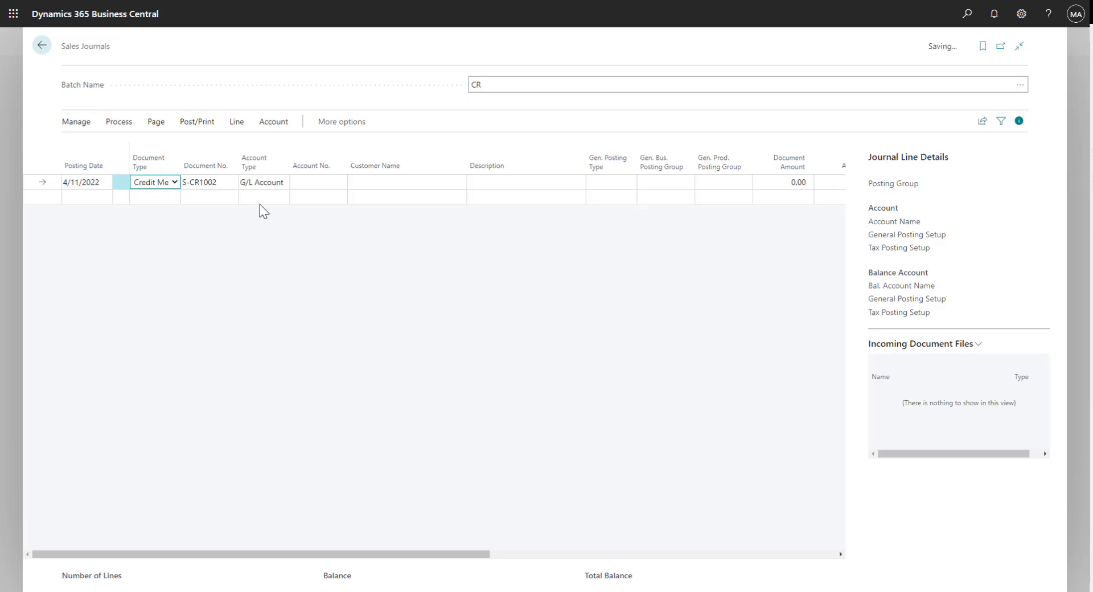
pyautogui.click(317, 182)
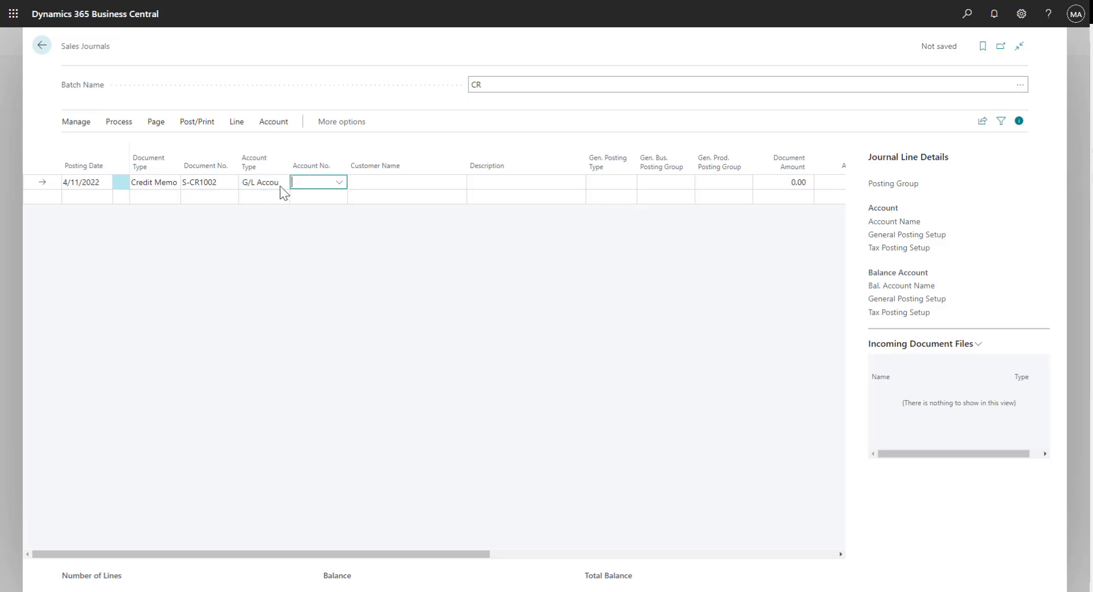
pyautogui.click(265, 182)
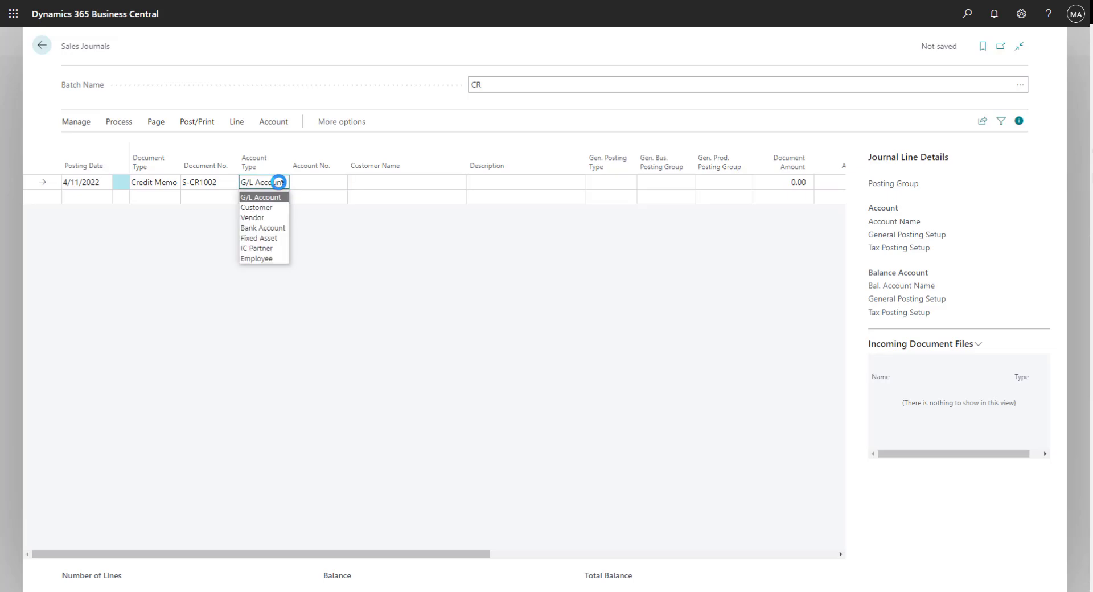
pyautogui.click(257, 207)
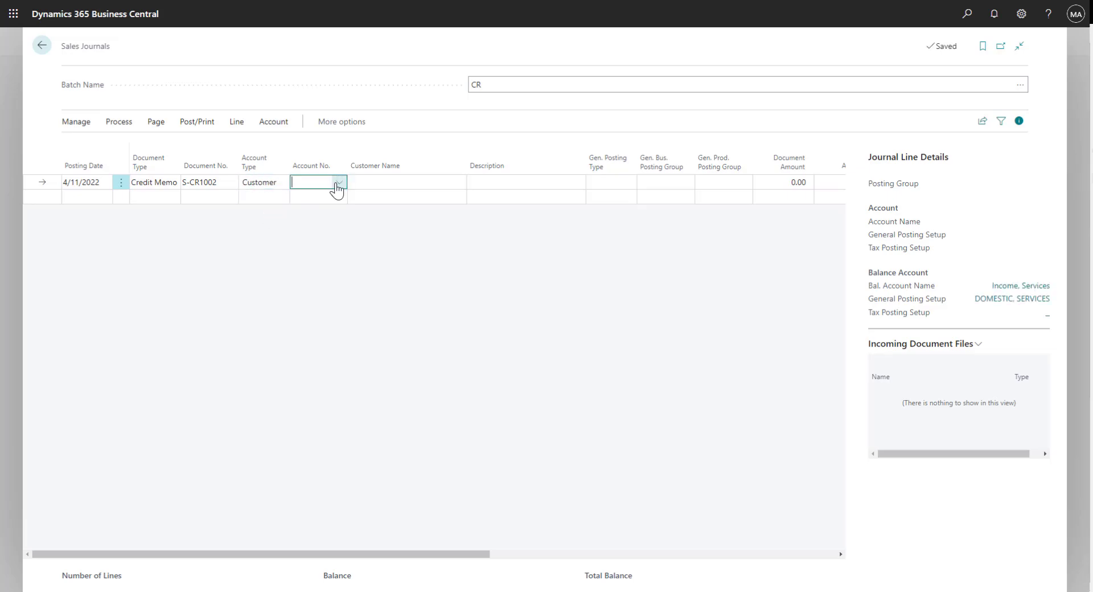
pyautogui.click(340, 182)
pyautogui.write('90')
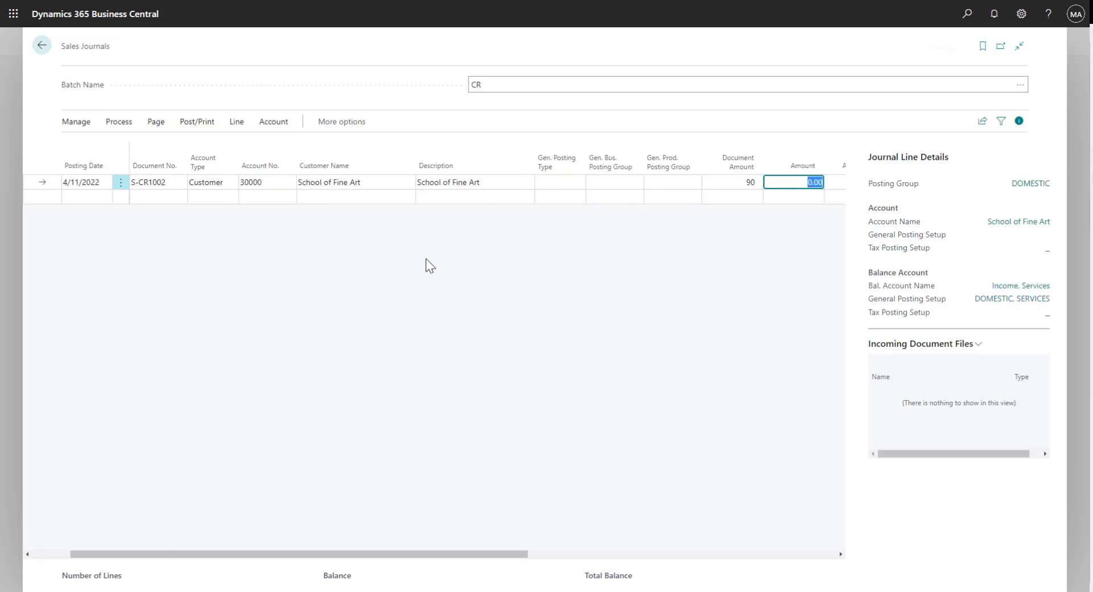
pyautogui.write('-90.00')
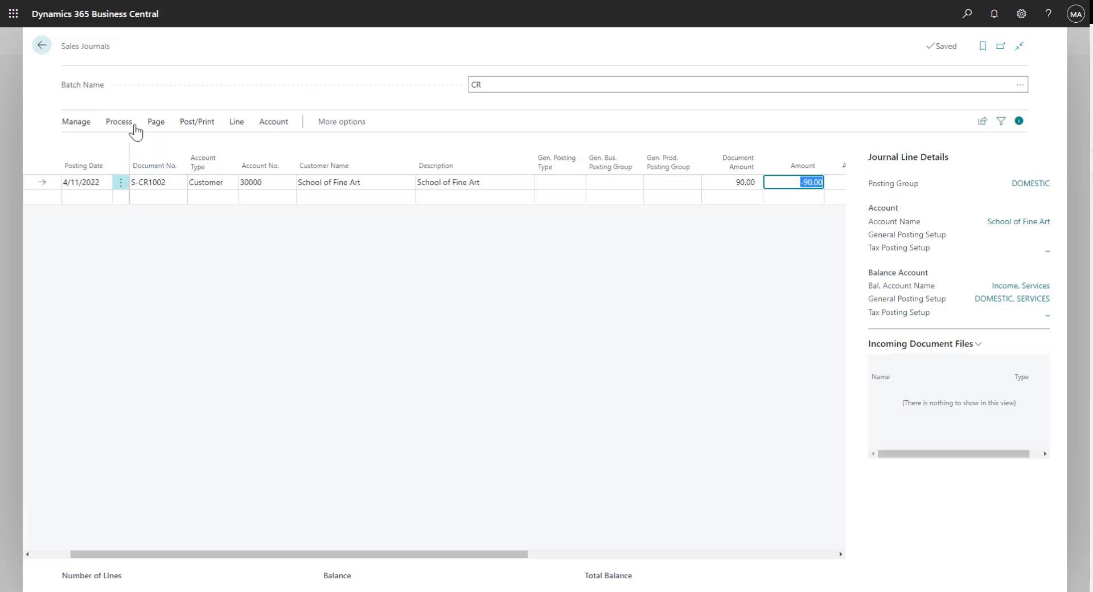
# Step: Apply credit memo S-CR1002 to School of Fine Art's invoice G00004 via Apply Entries
pyautogui.click(118, 122)
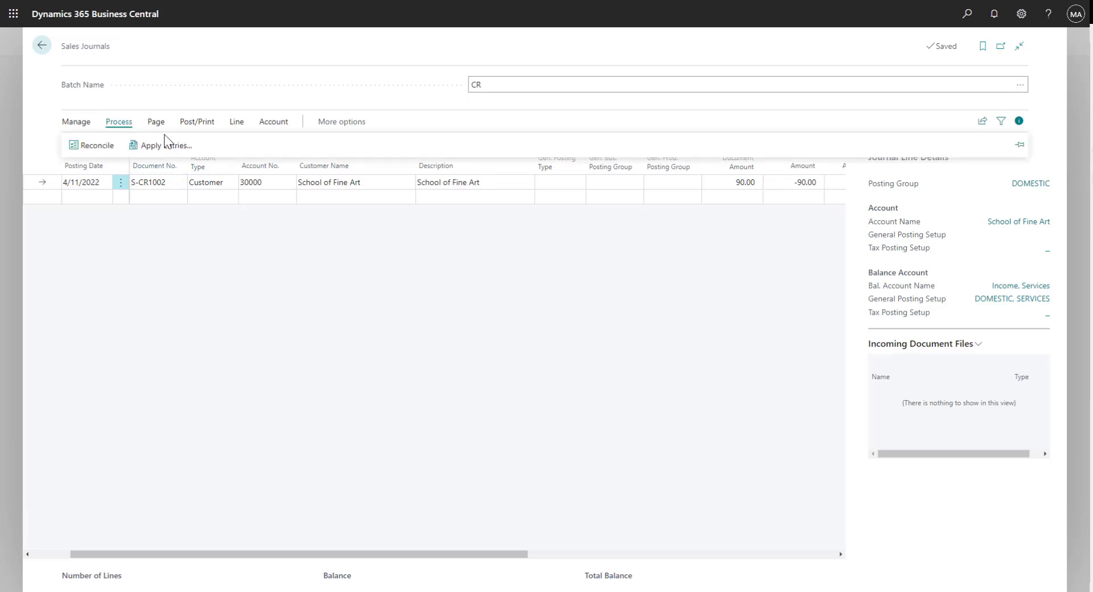
pyautogui.click(165, 145)
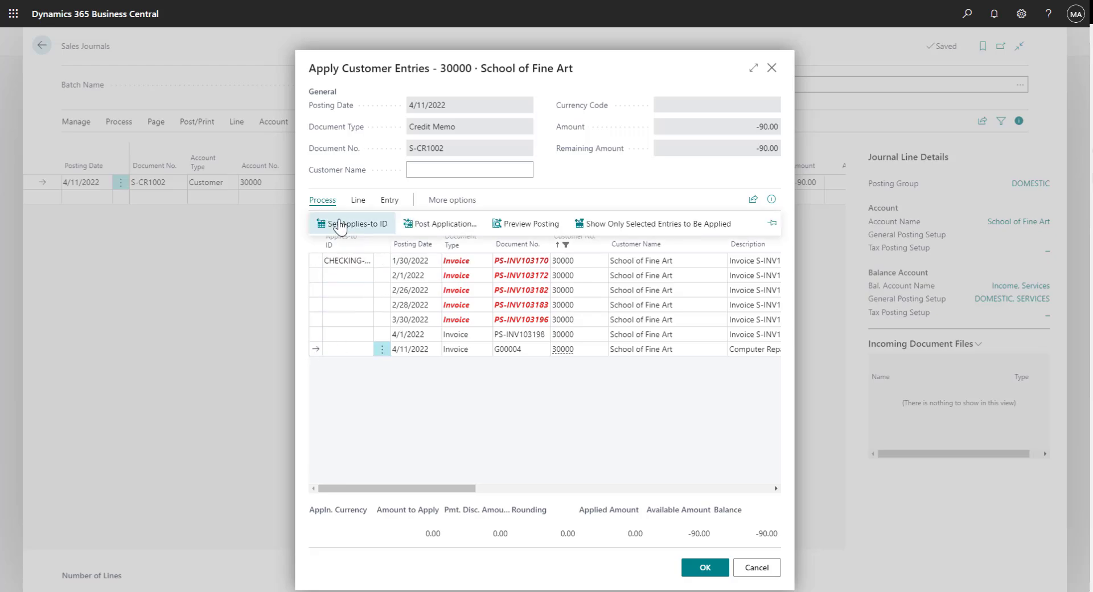
pyautogui.click(351, 223)
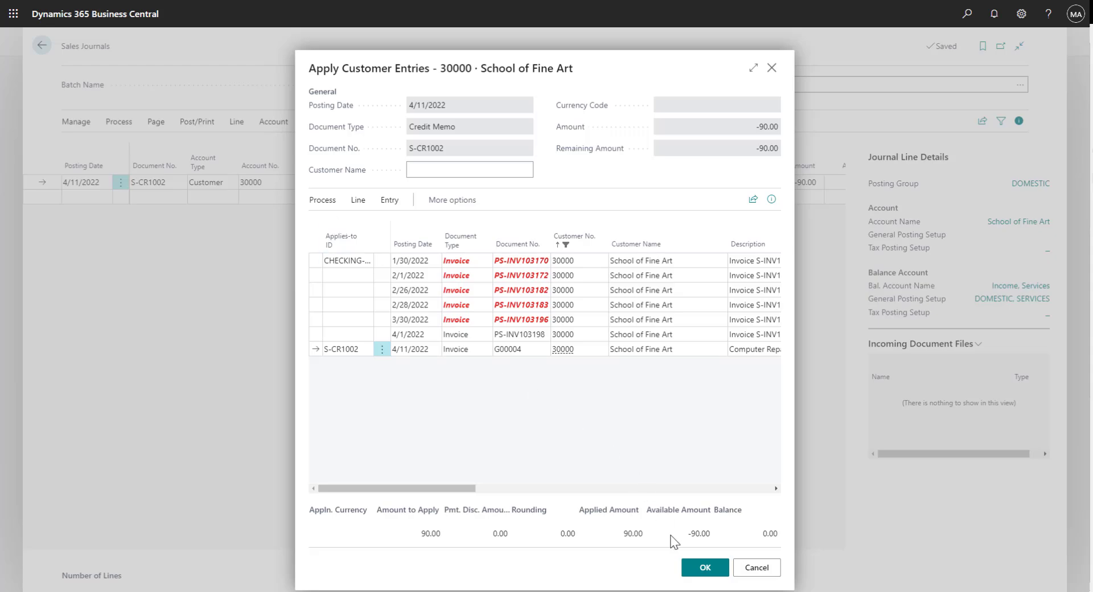
pyautogui.click(704, 567)
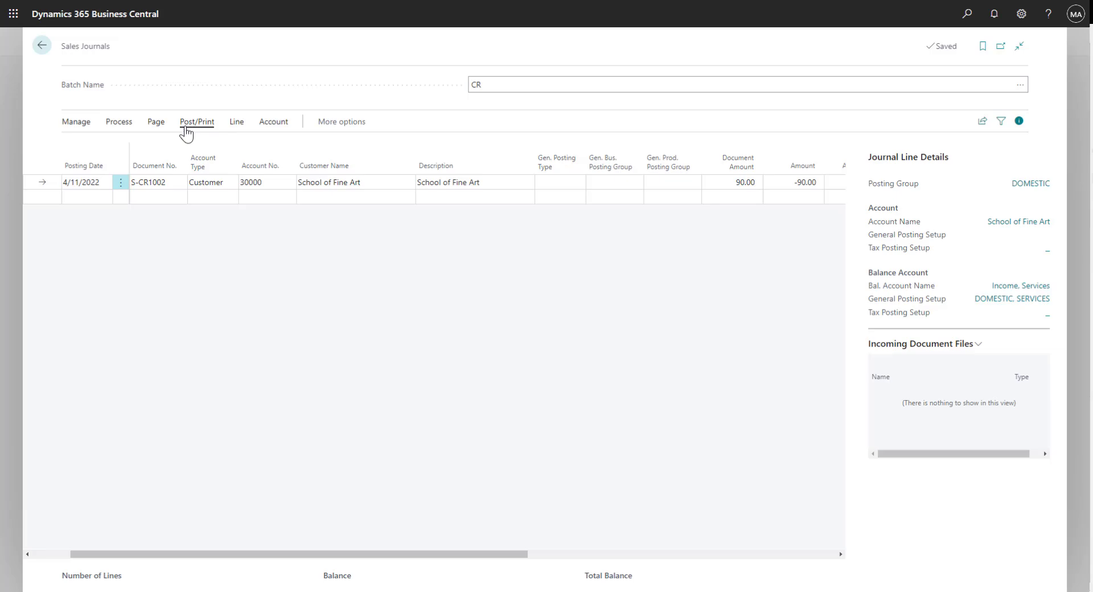
# Step: Post credit memo S-CR1002 from the CR journal and confirm the success message
pyautogui.click(197, 122)
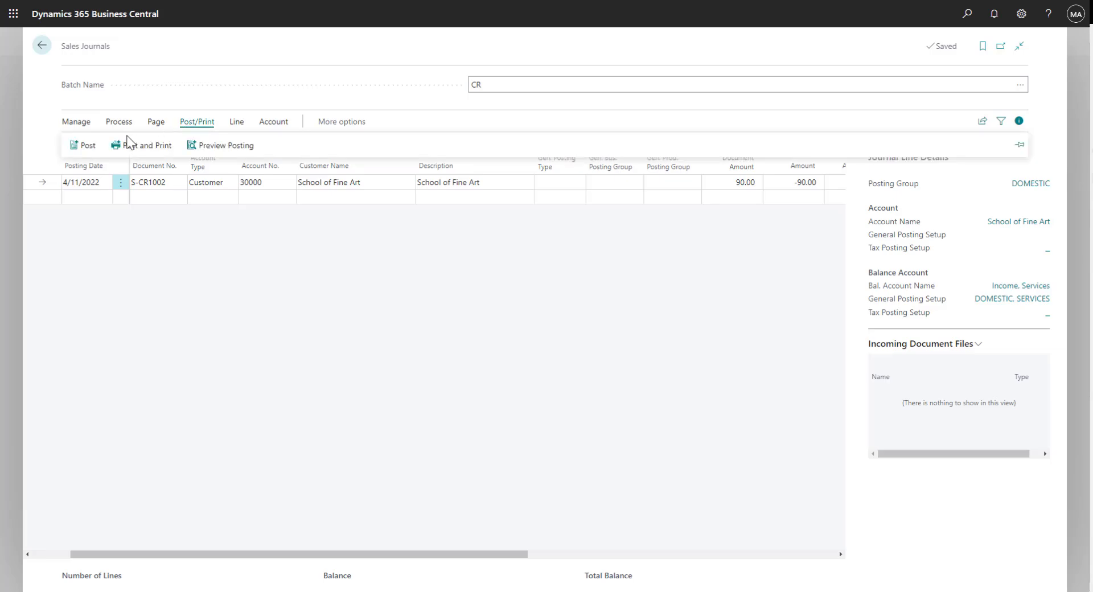
pyautogui.click(87, 145)
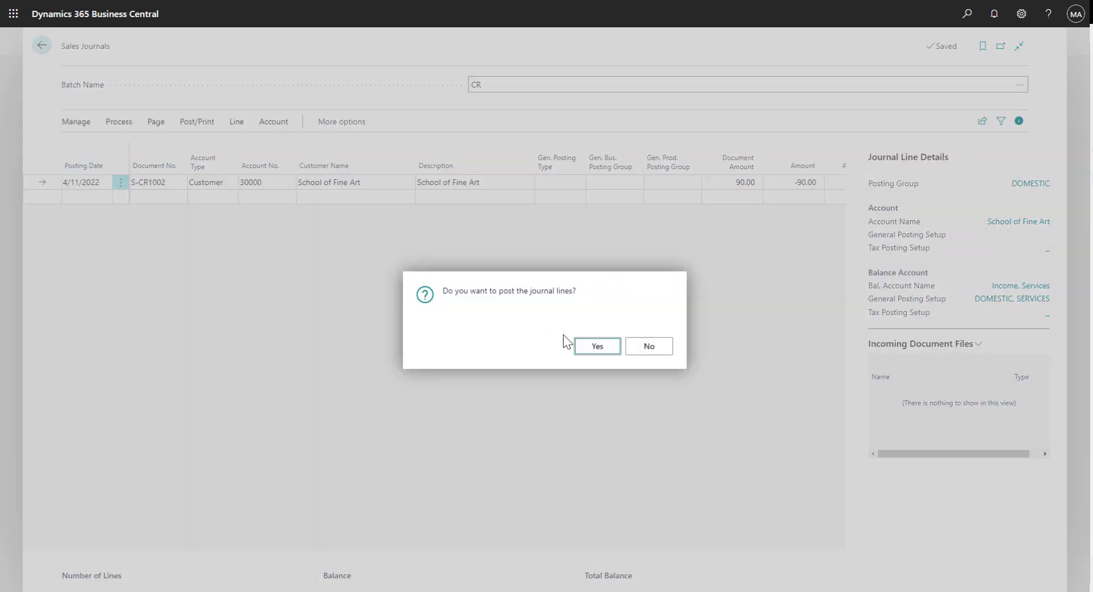
pyautogui.click(596, 346)
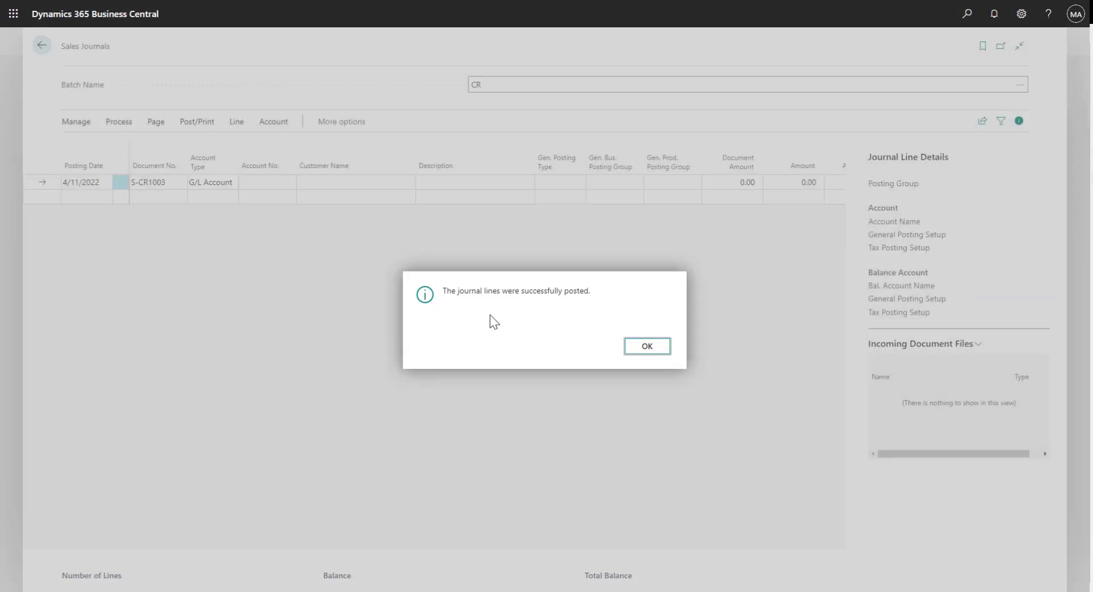
pyautogui.click(646, 346)
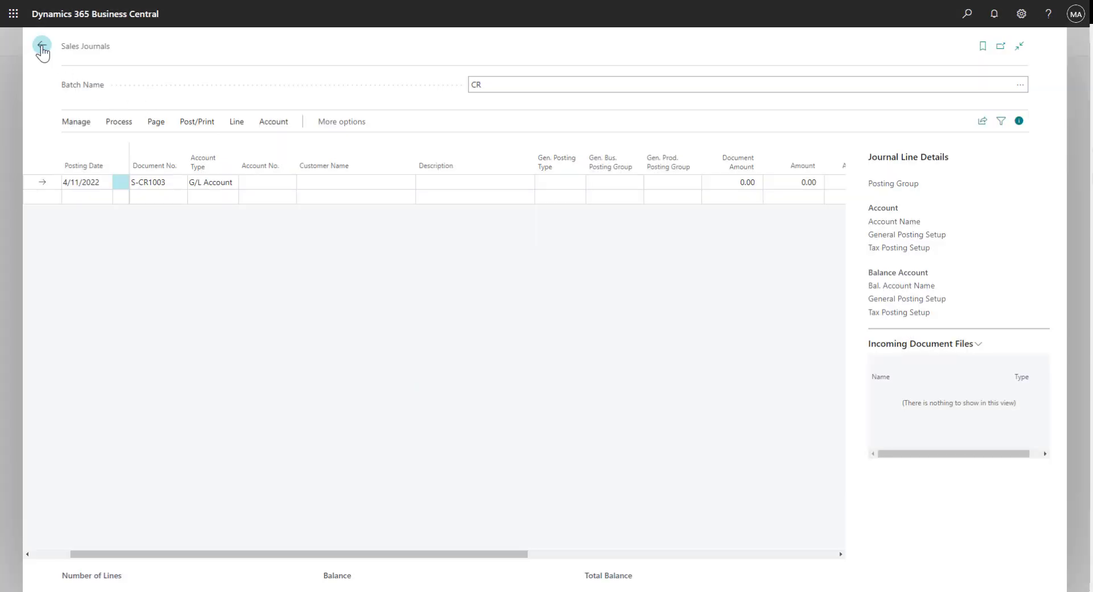
# Step: Search for 'Sales Inv' and bring up the Sales Invoices list
pyautogui.click(42, 48)
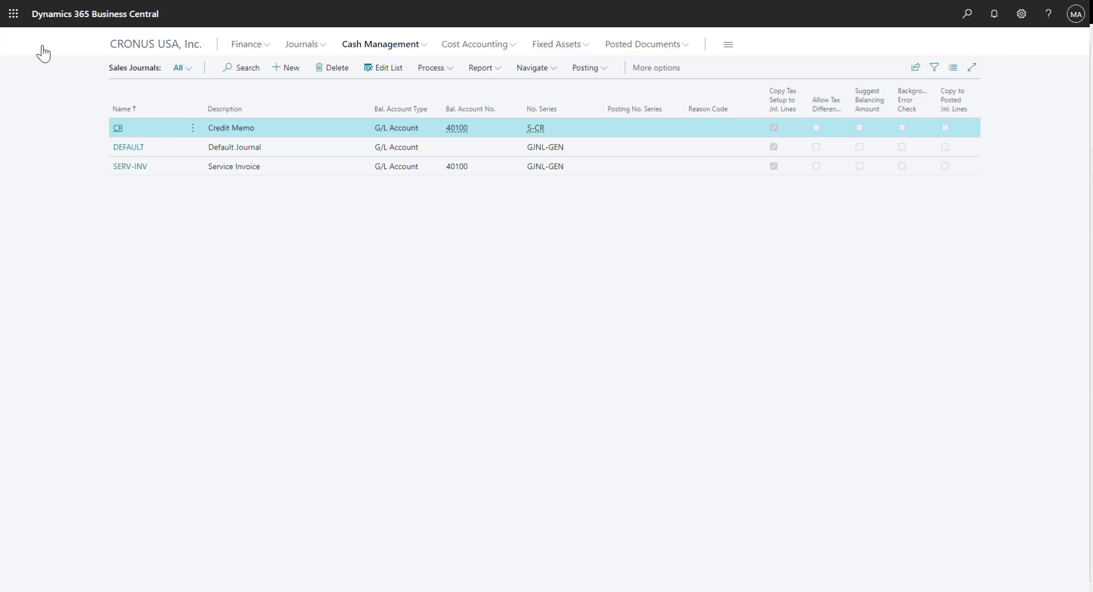
pyautogui.moveTo(967, 14)
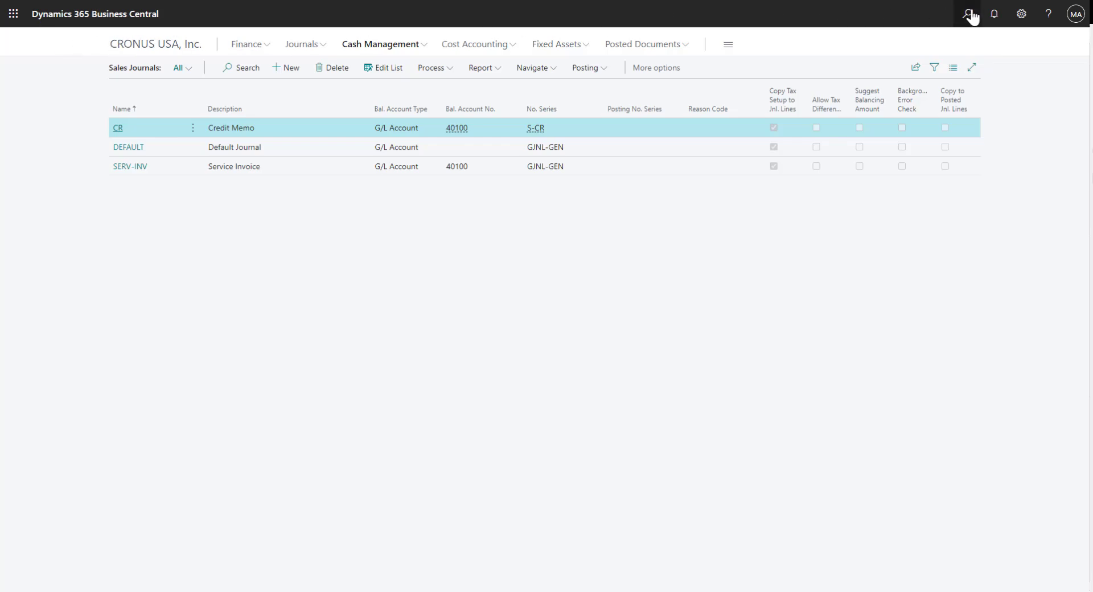
pyautogui.click(968, 14)
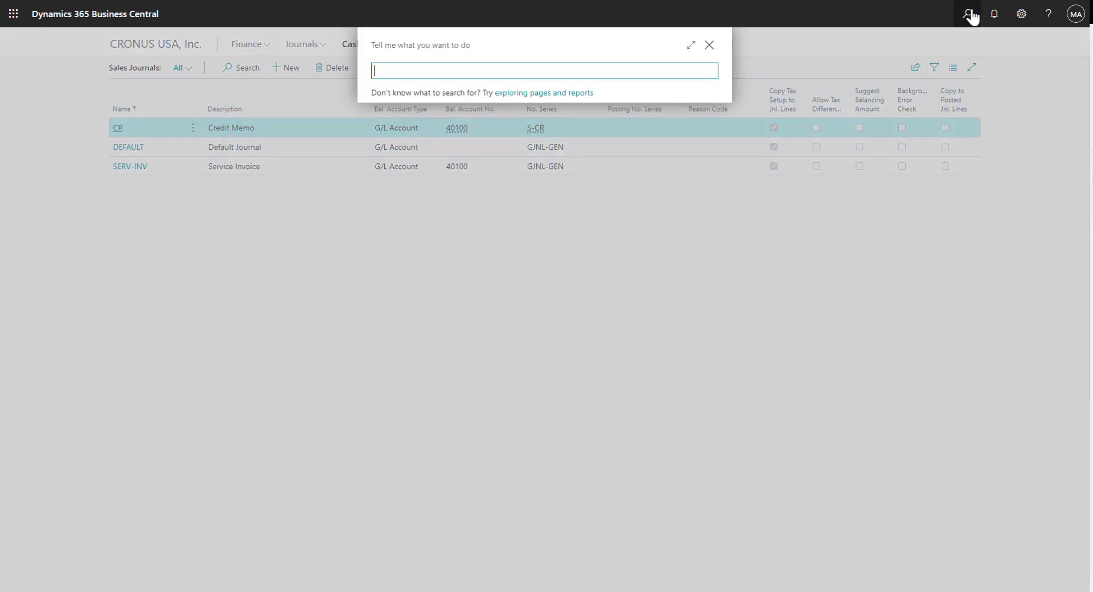
pyautogui.write('Sales Invoices')
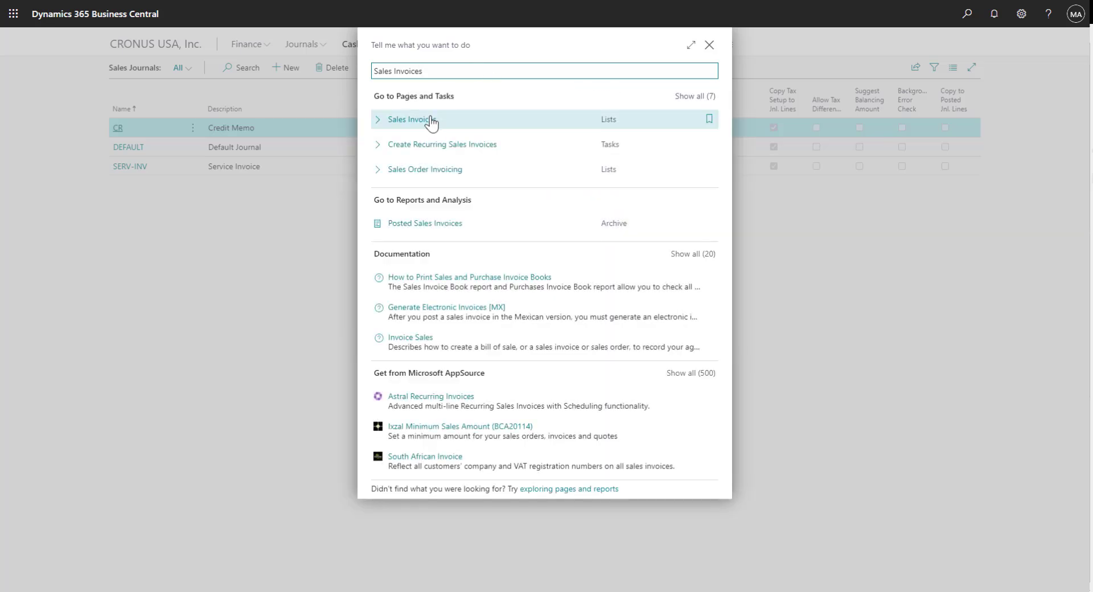
pyautogui.click(411, 119)
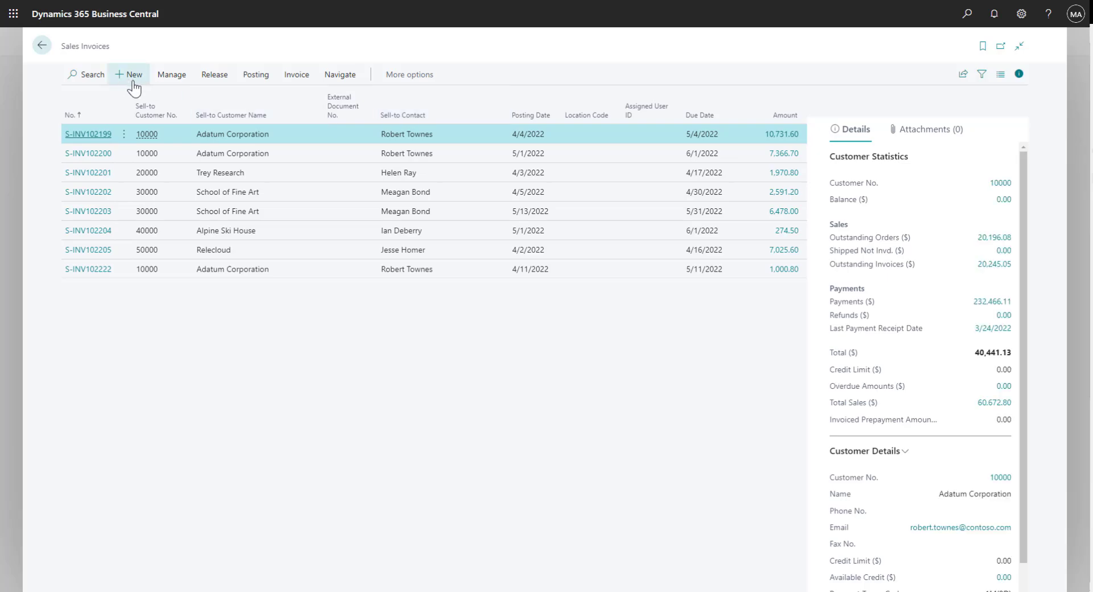
# Step: Create a new sales invoice and choose School of Fine Art as the customer
pyautogui.click(130, 75)
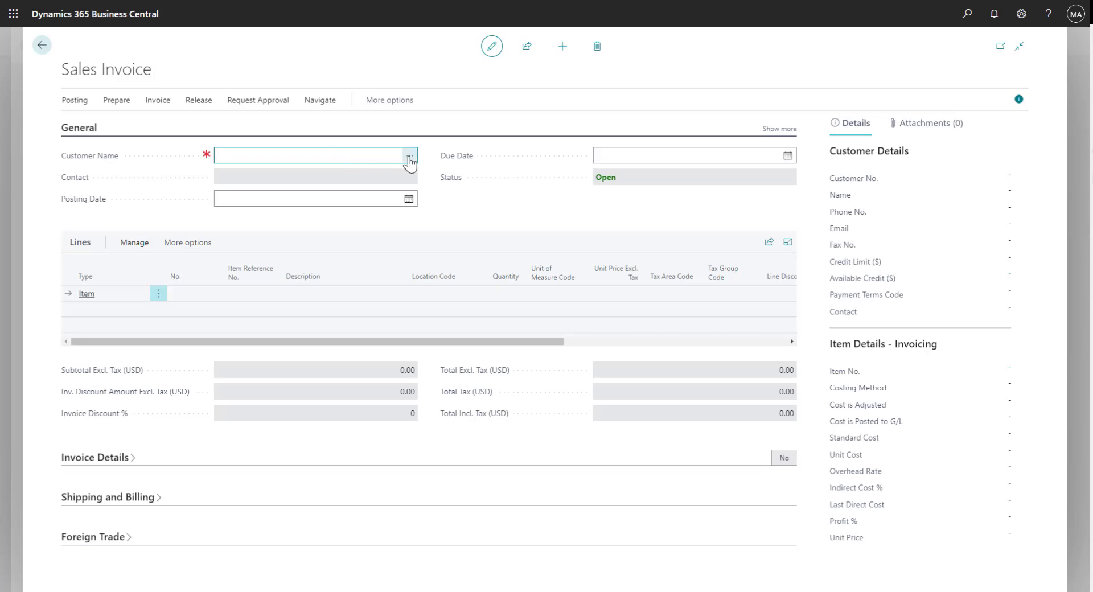
pyautogui.click(409, 155)
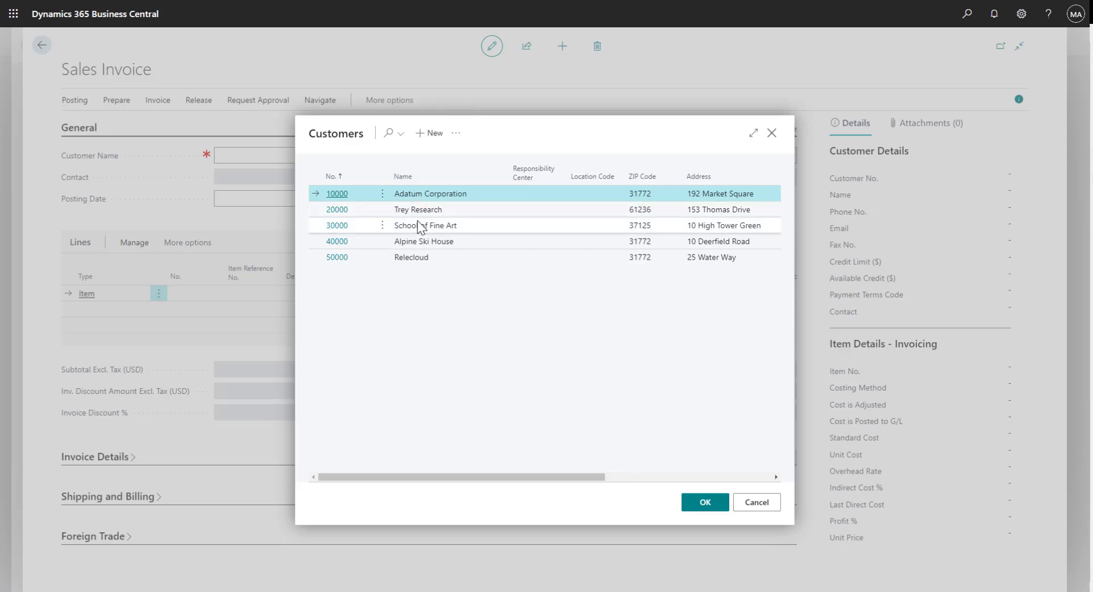
pyautogui.click(425, 226)
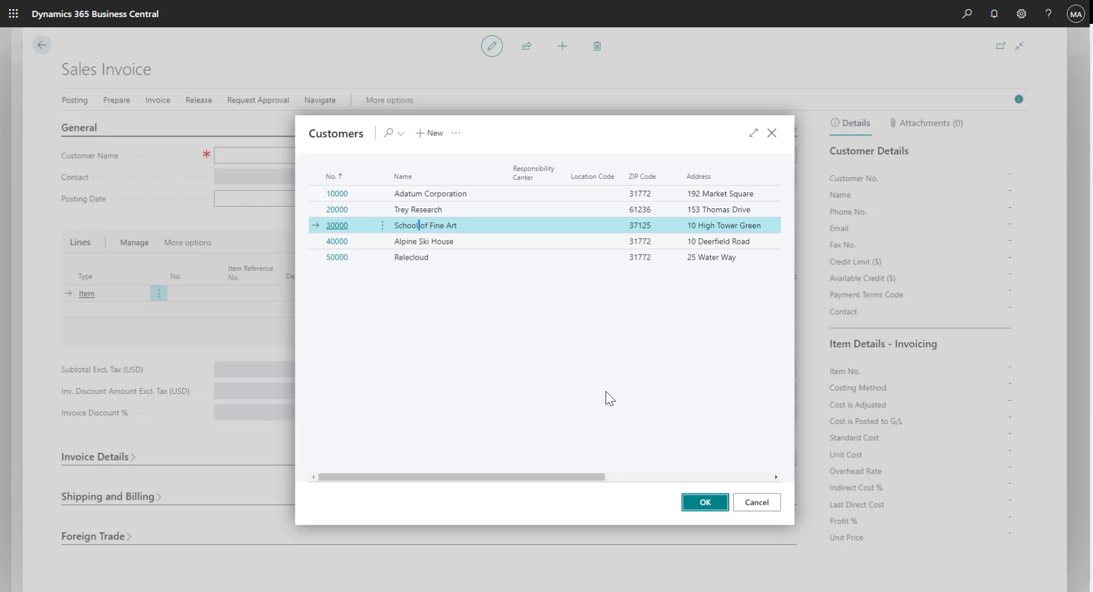
pyautogui.click(703, 502)
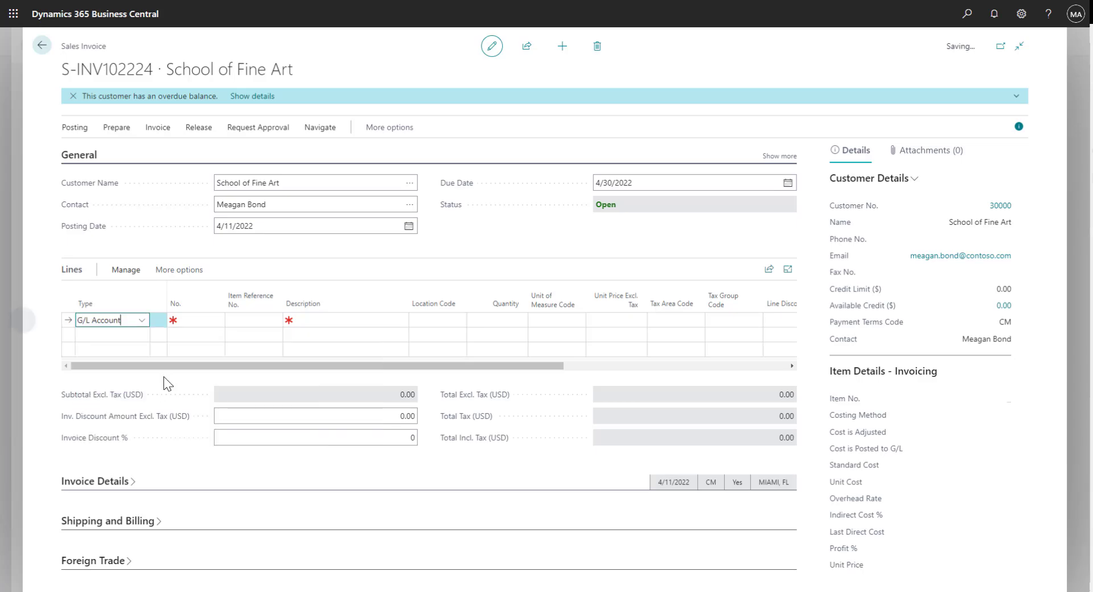
# Step: Add a G/L Account 40100 Income, Services line with quantity 1 at 90.00
pyautogui.click(198, 320)
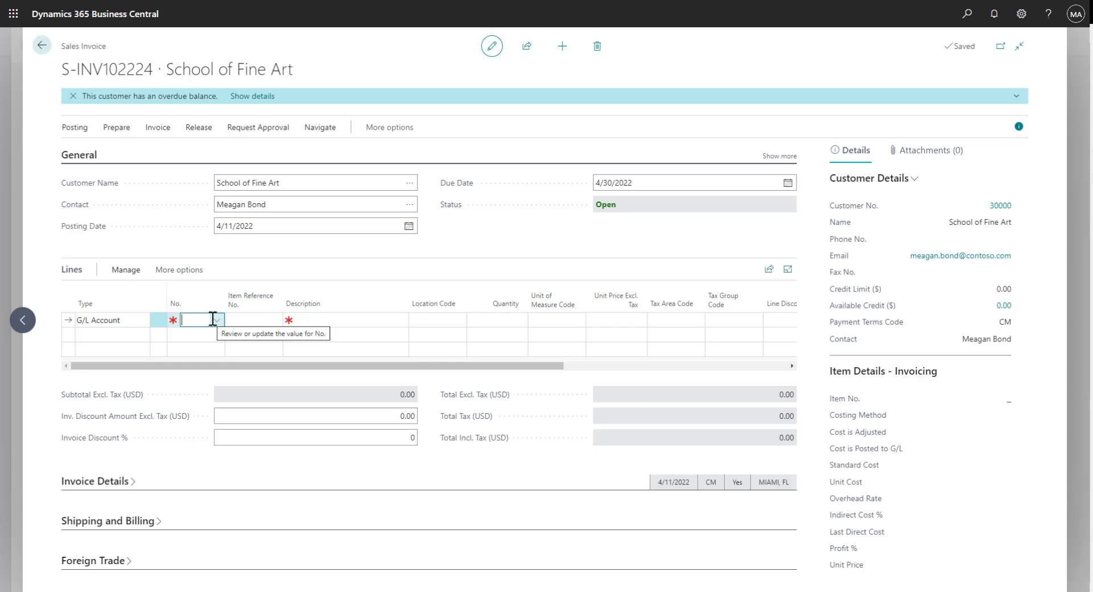
pyautogui.write('4')
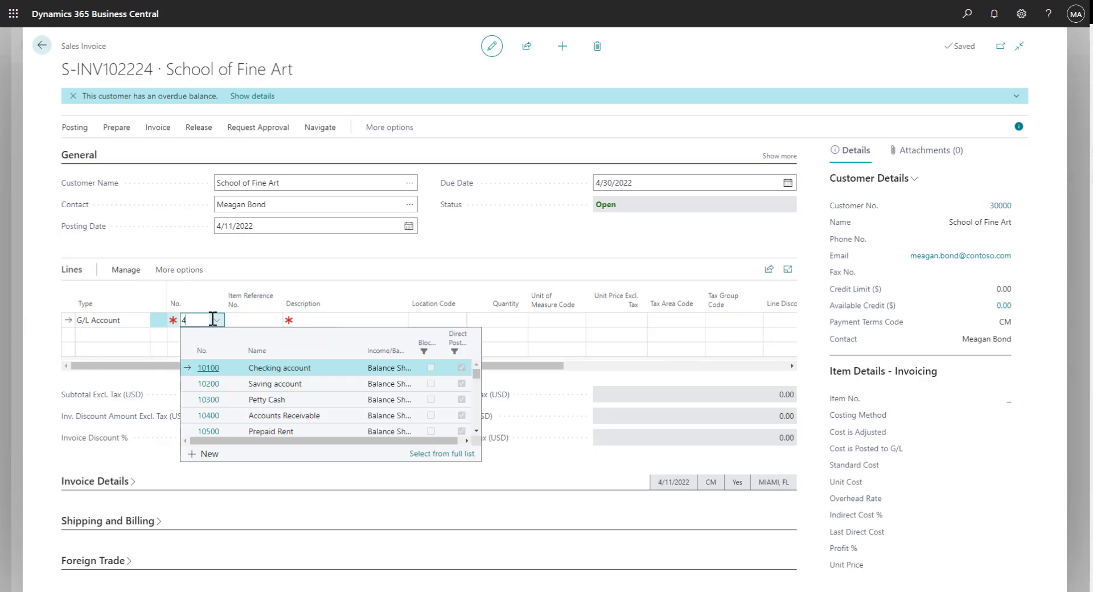
pyautogui.write('0')
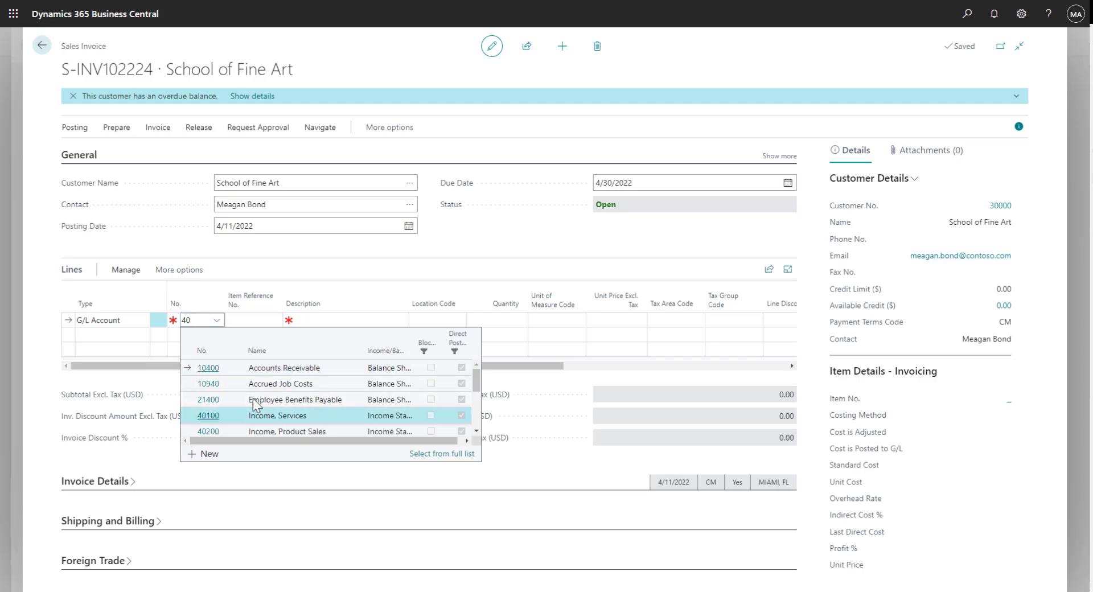
pyautogui.click(208, 416)
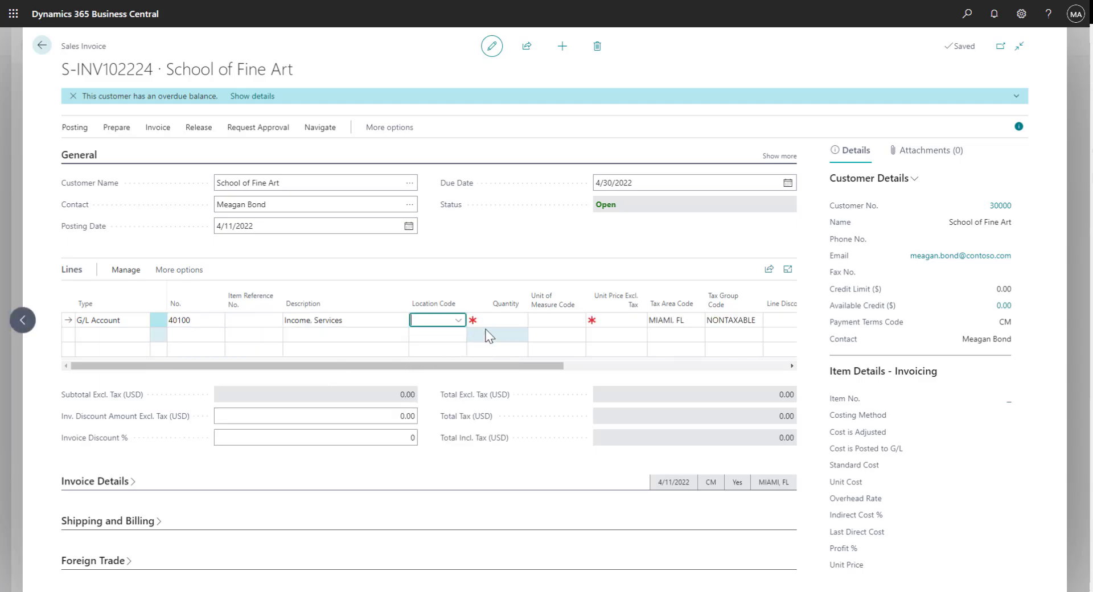
pyautogui.write('1')
pyautogui.click(616, 320)
pyautogui.write('90')
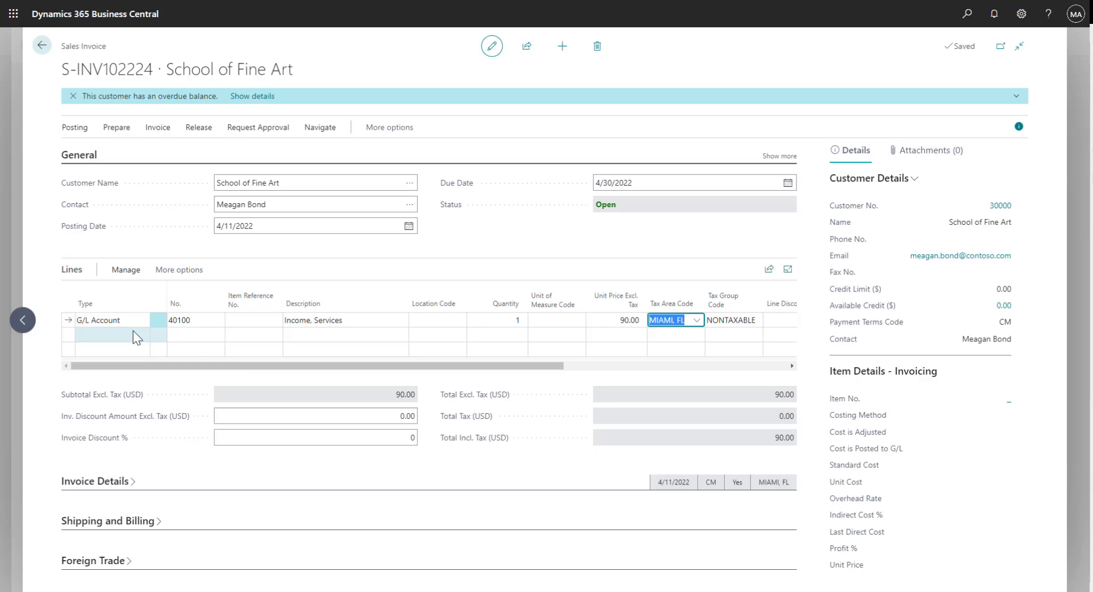
pyautogui.click(141, 335)
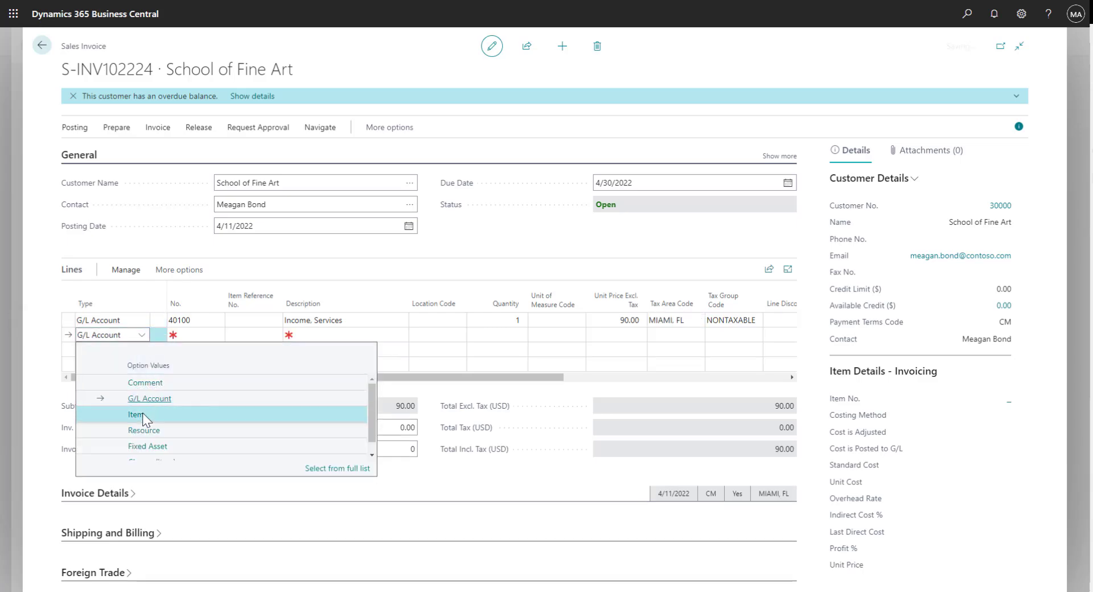
# Step: Add a second Item line for 1896-S ATHENS Desk at unit price 1,000.80
pyautogui.click(136, 415)
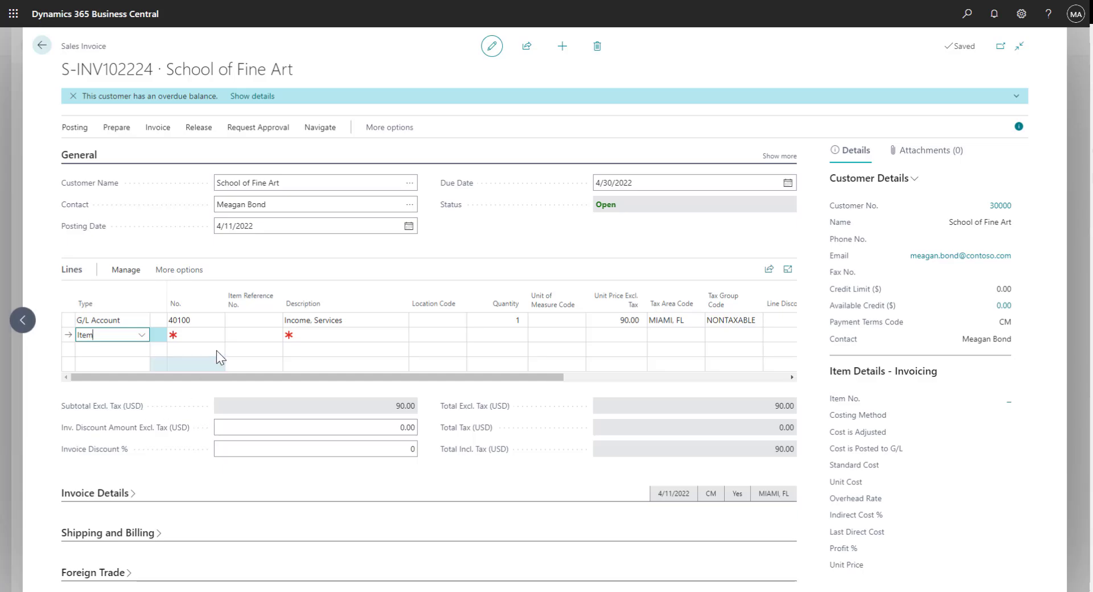
pyautogui.click(253, 335)
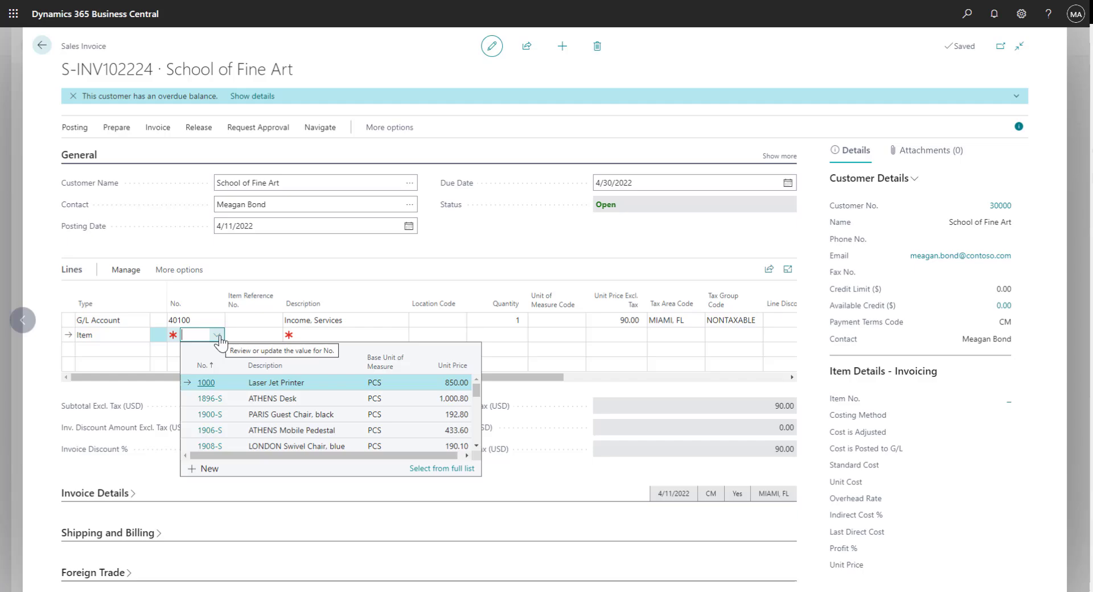
pyautogui.click(209, 399)
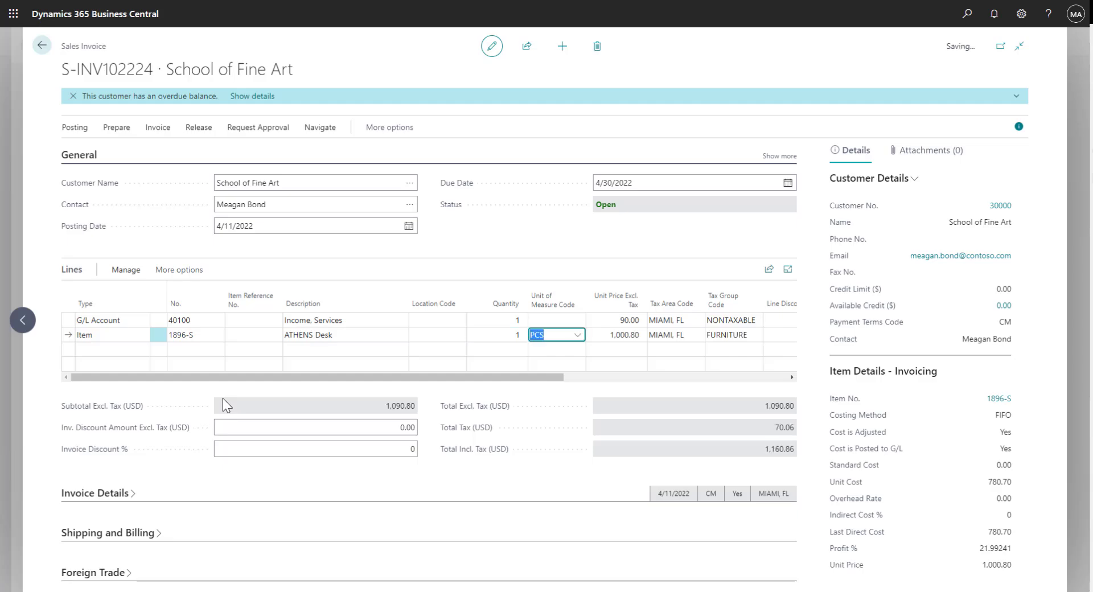
pyautogui.click(616, 335)
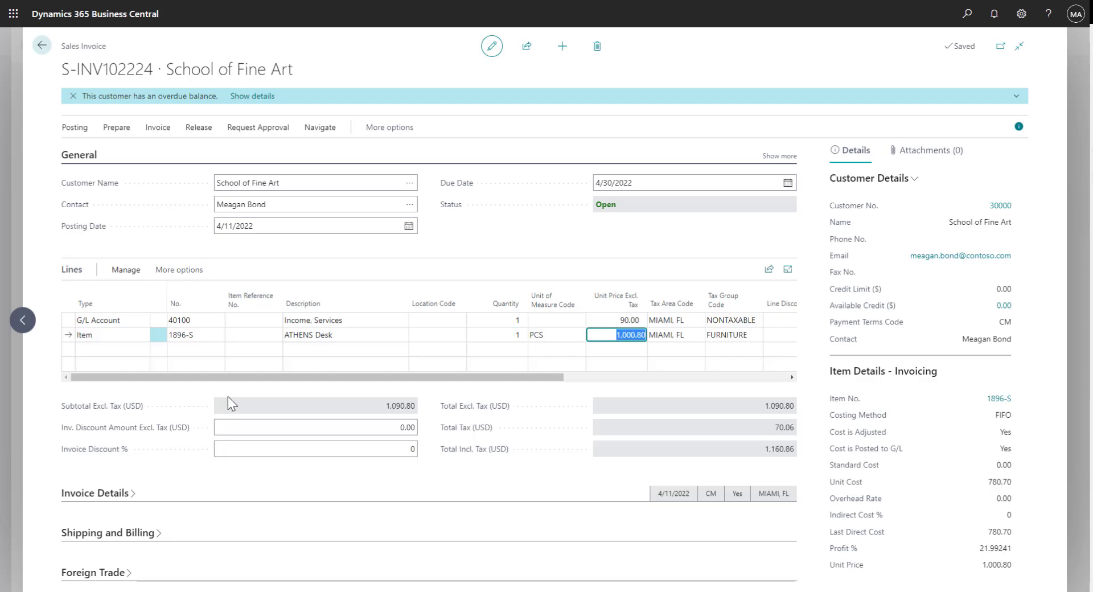